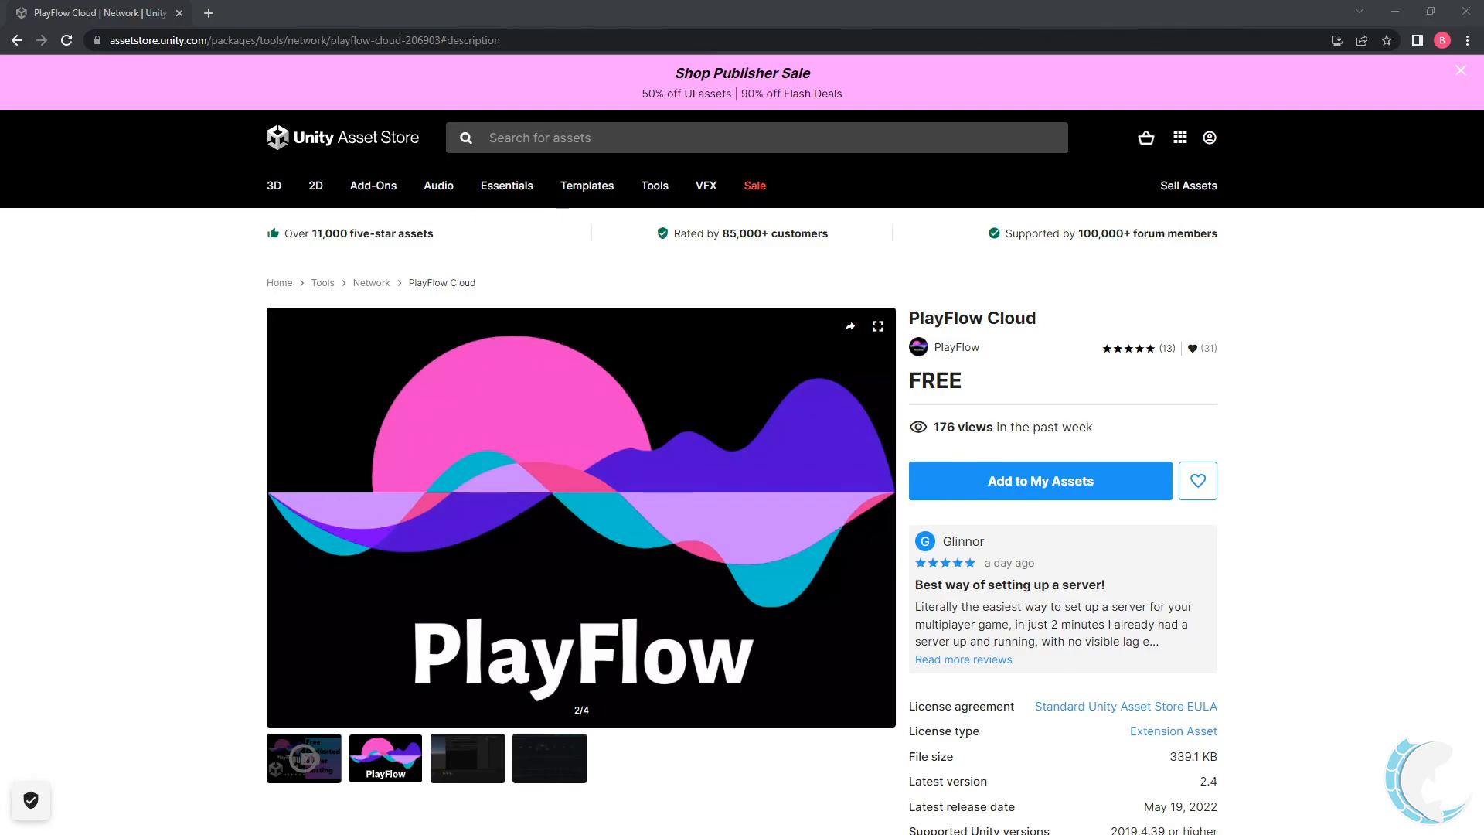
pyautogui.moveTo(1016, 331)
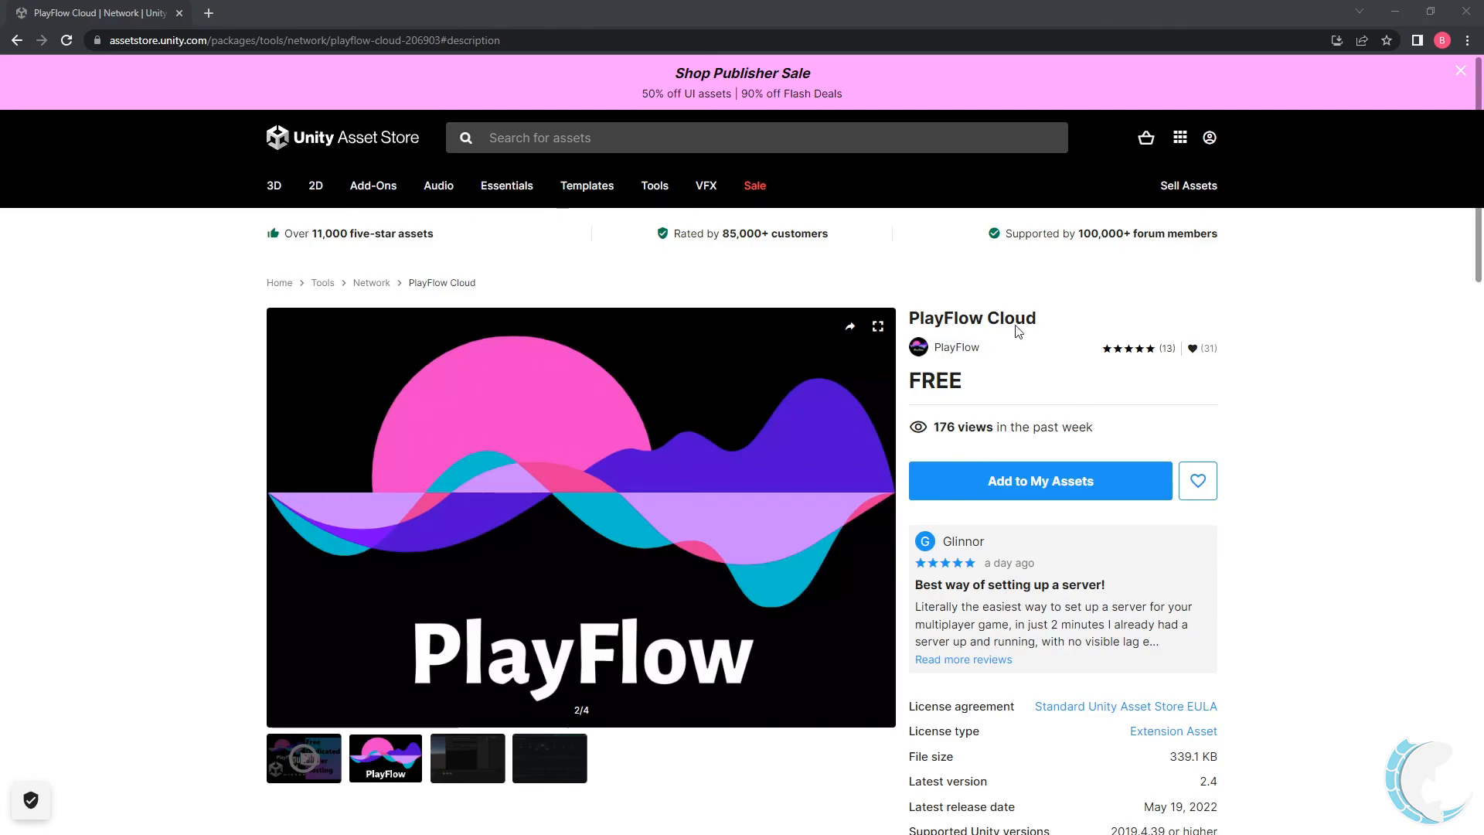
pyautogui.moveTo(1232, 438)
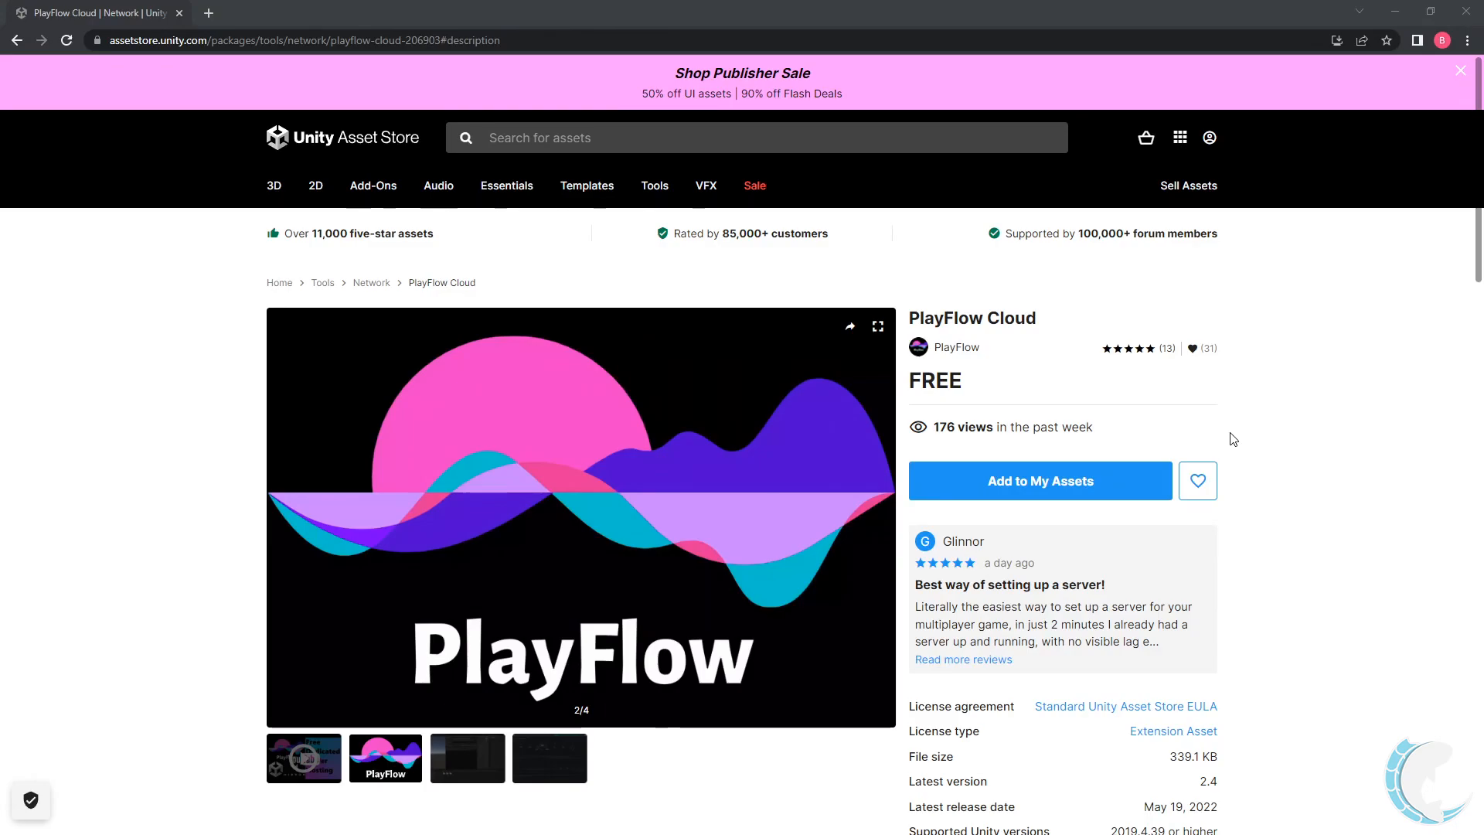
pyautogui.moveTo(1055, 409)
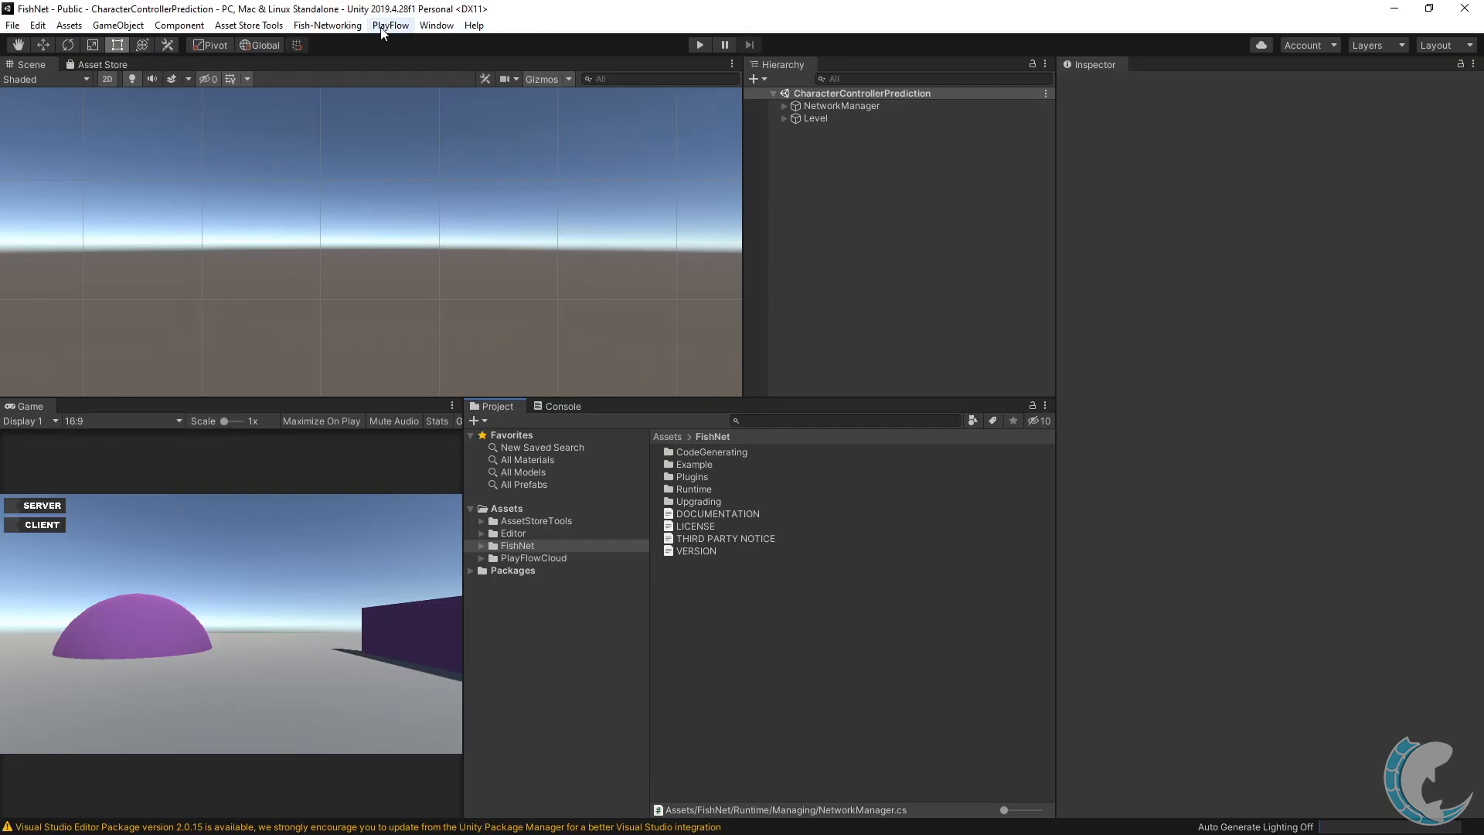
# Open the PlayFlowCloud Server window from the PlayFlow menu and focus its App Token field
pyautogui.click(389, 25)
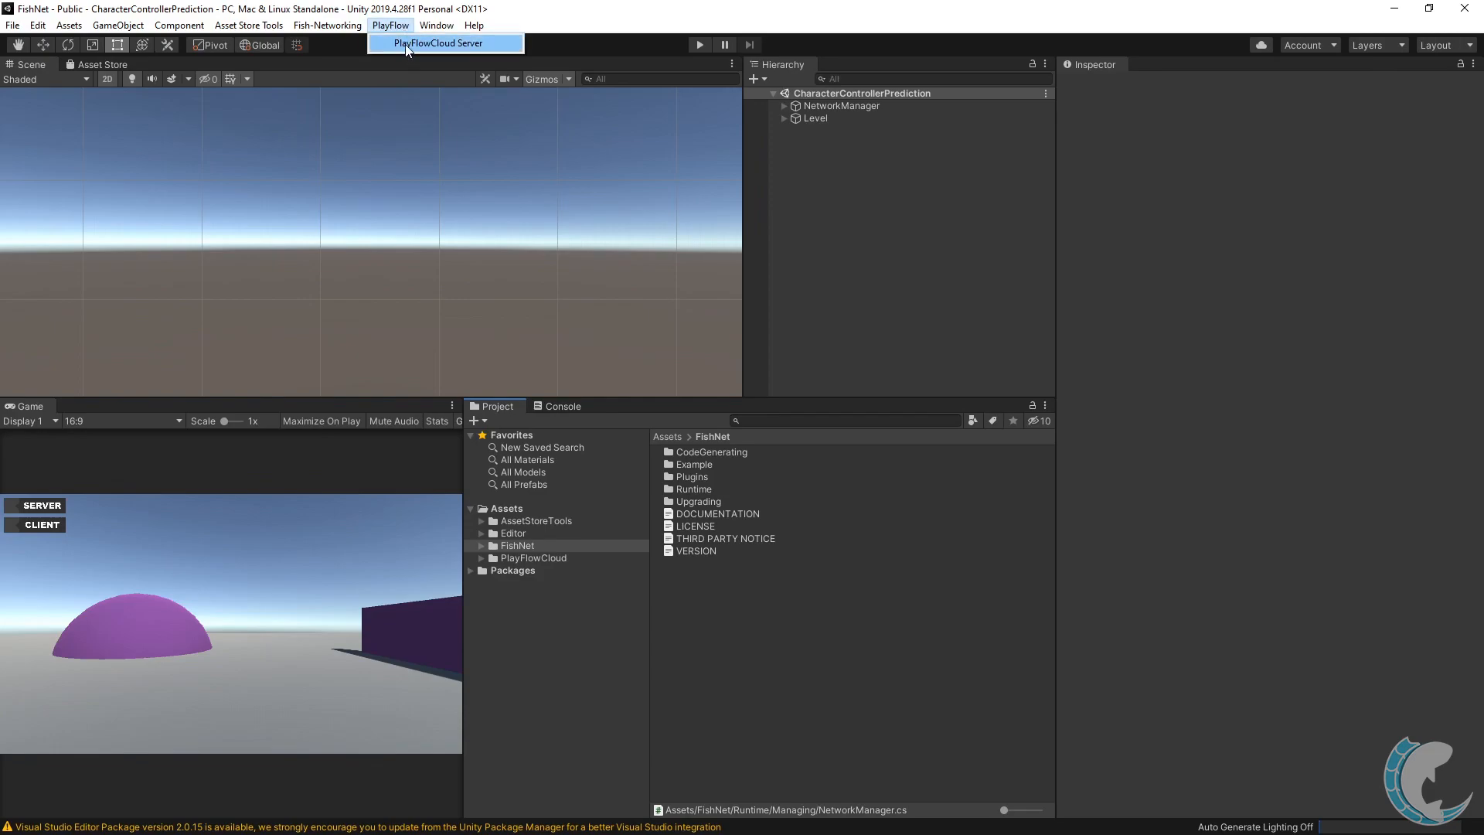
pyautogui.click(439, 42)
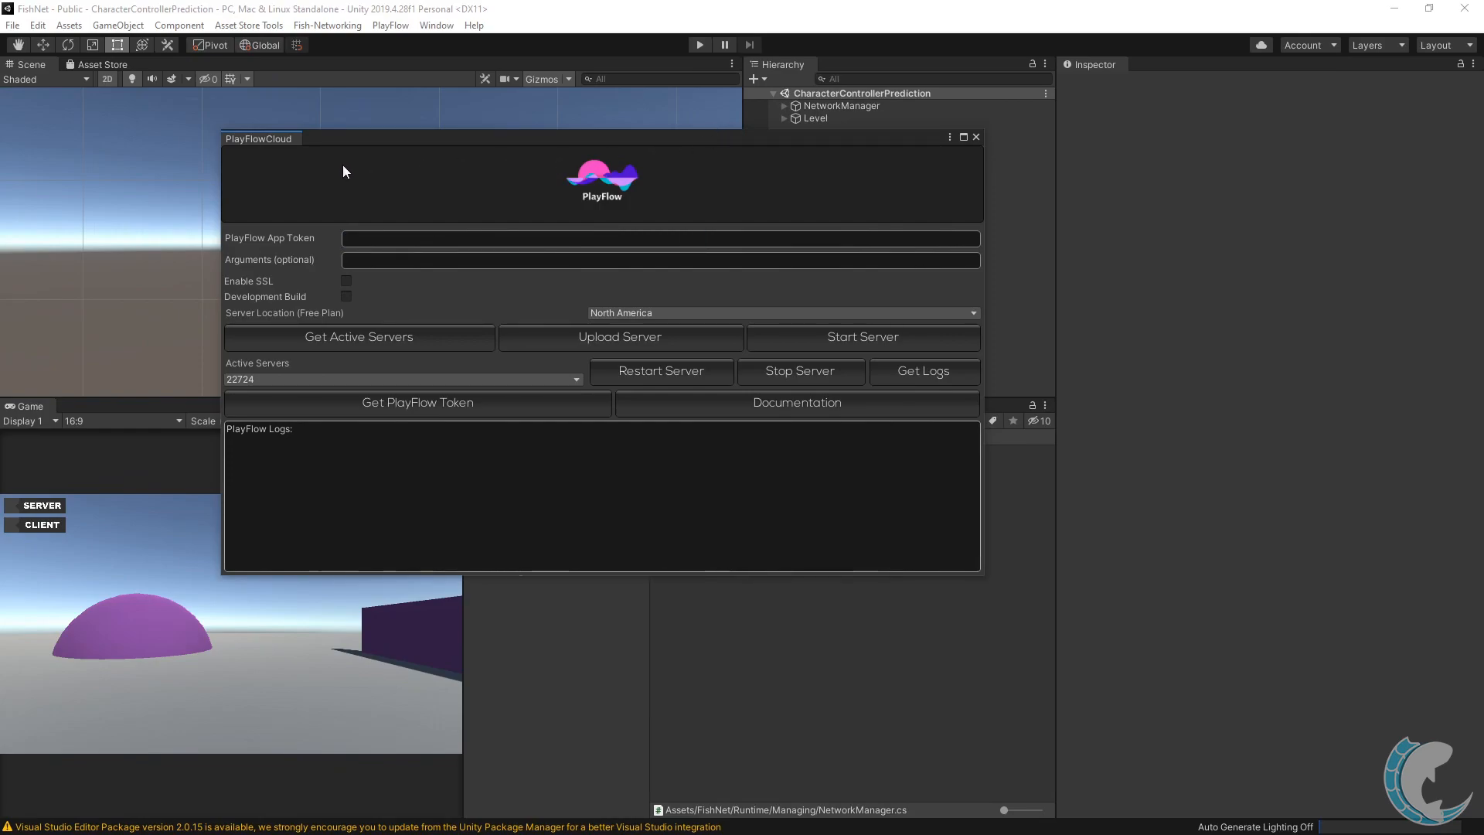
pyautogui.moveTo(262, 254)
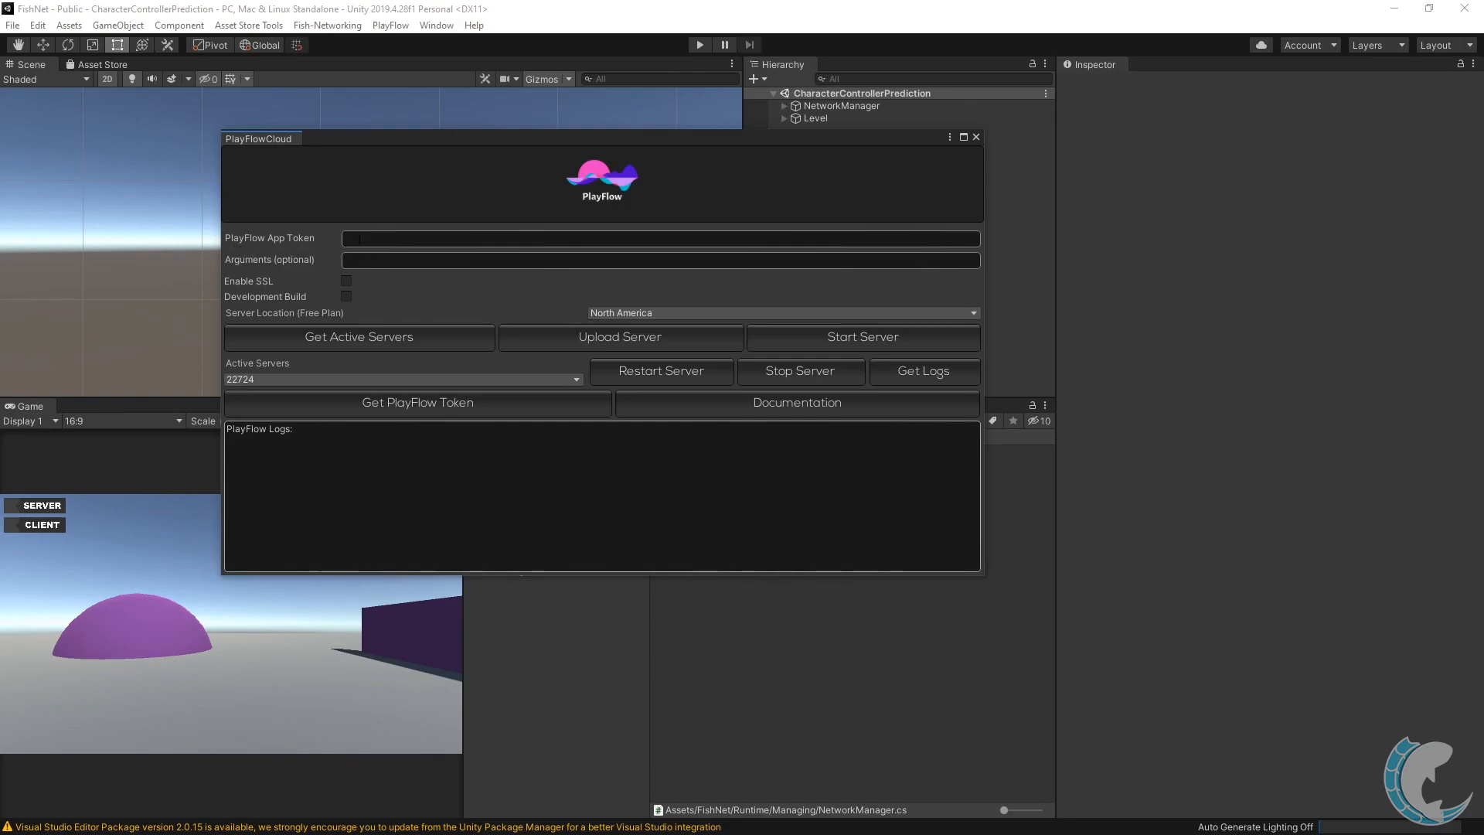
pyautogui.click(660, 237)
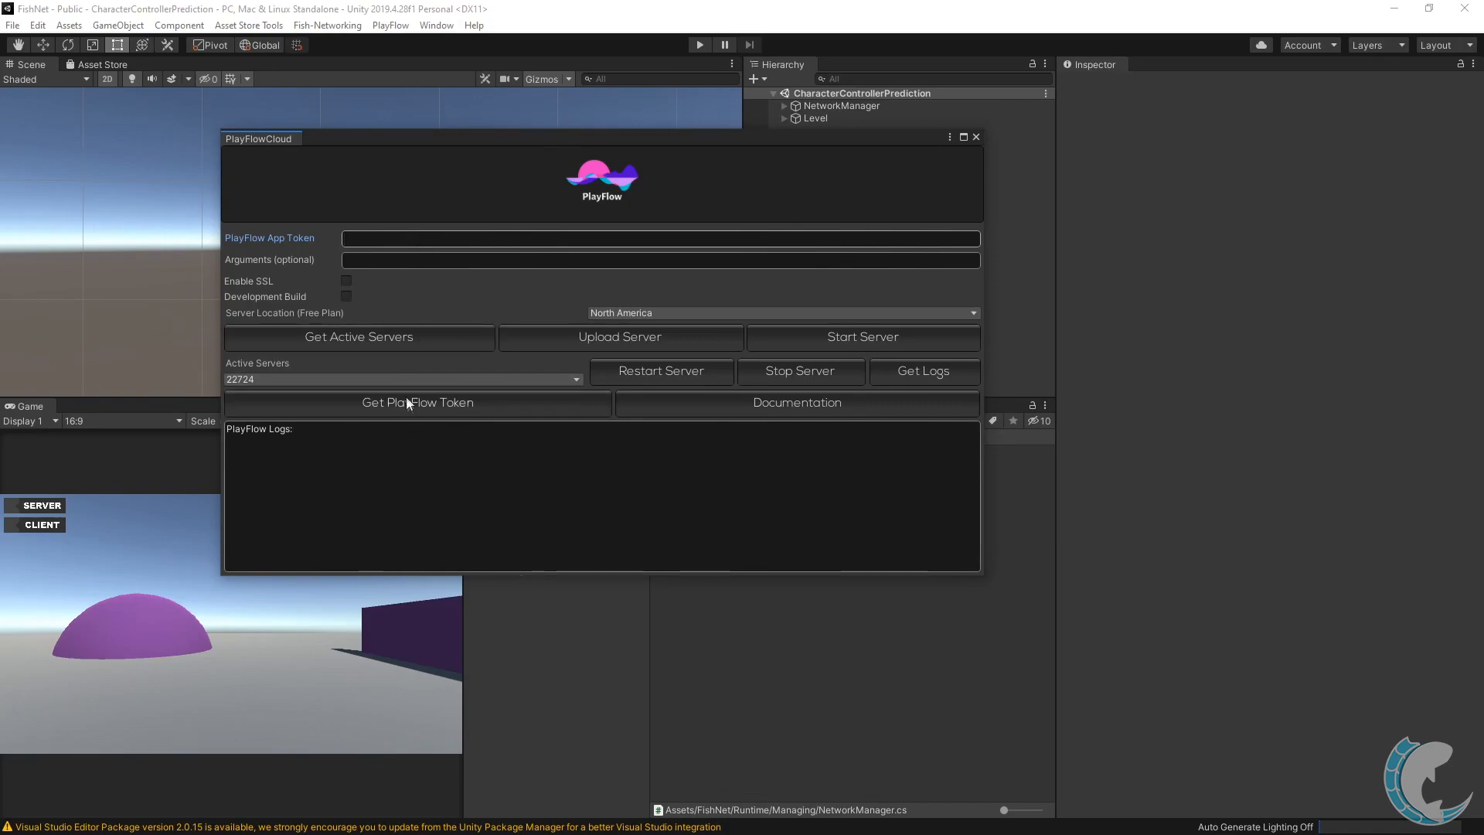
# Follow Get PlayFlow Token to the dashboard and sign in with Google
pyautogui.click(416, 402)
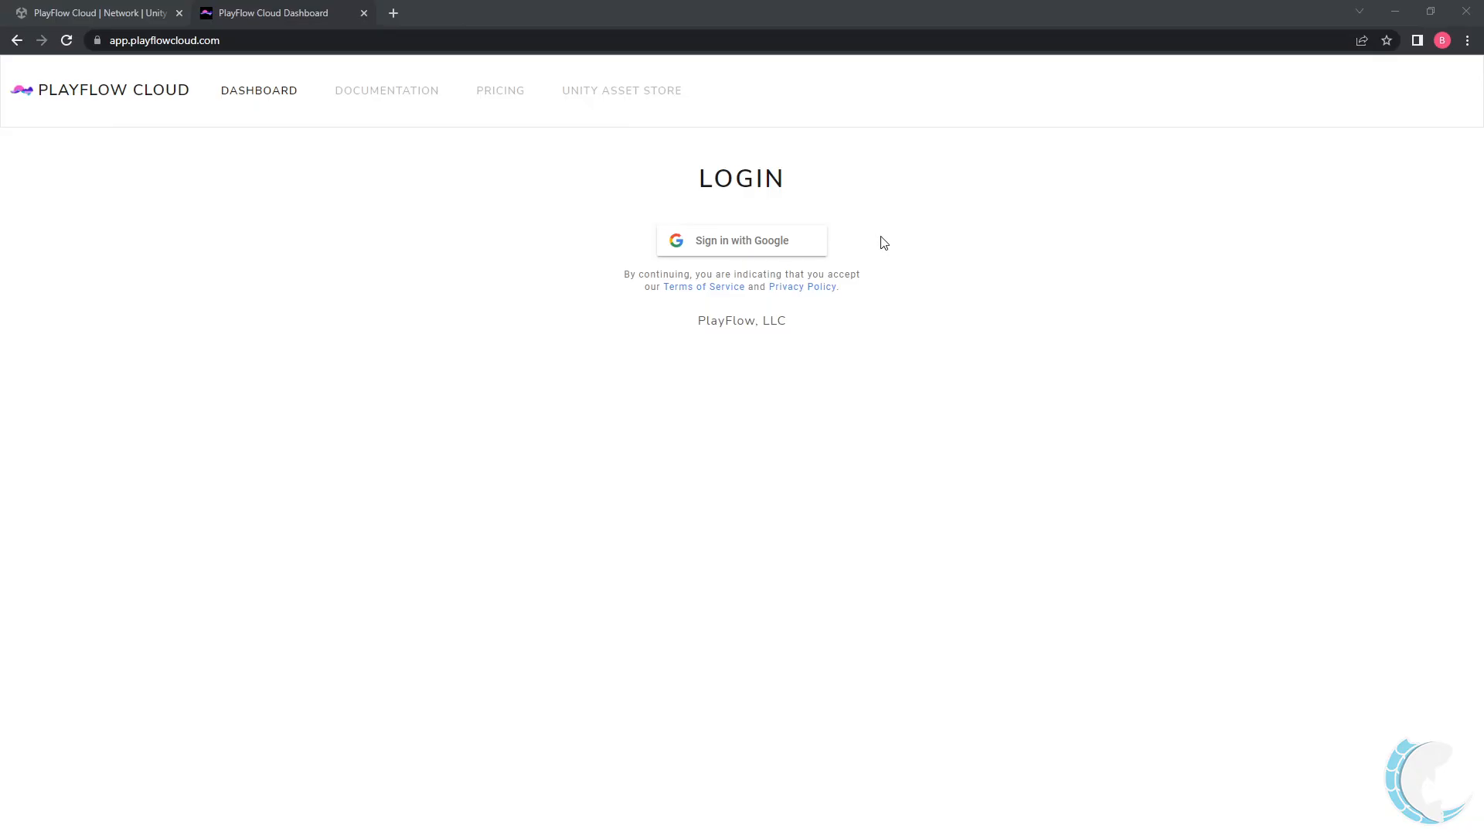
pyautogui.moveTo(595, 423)
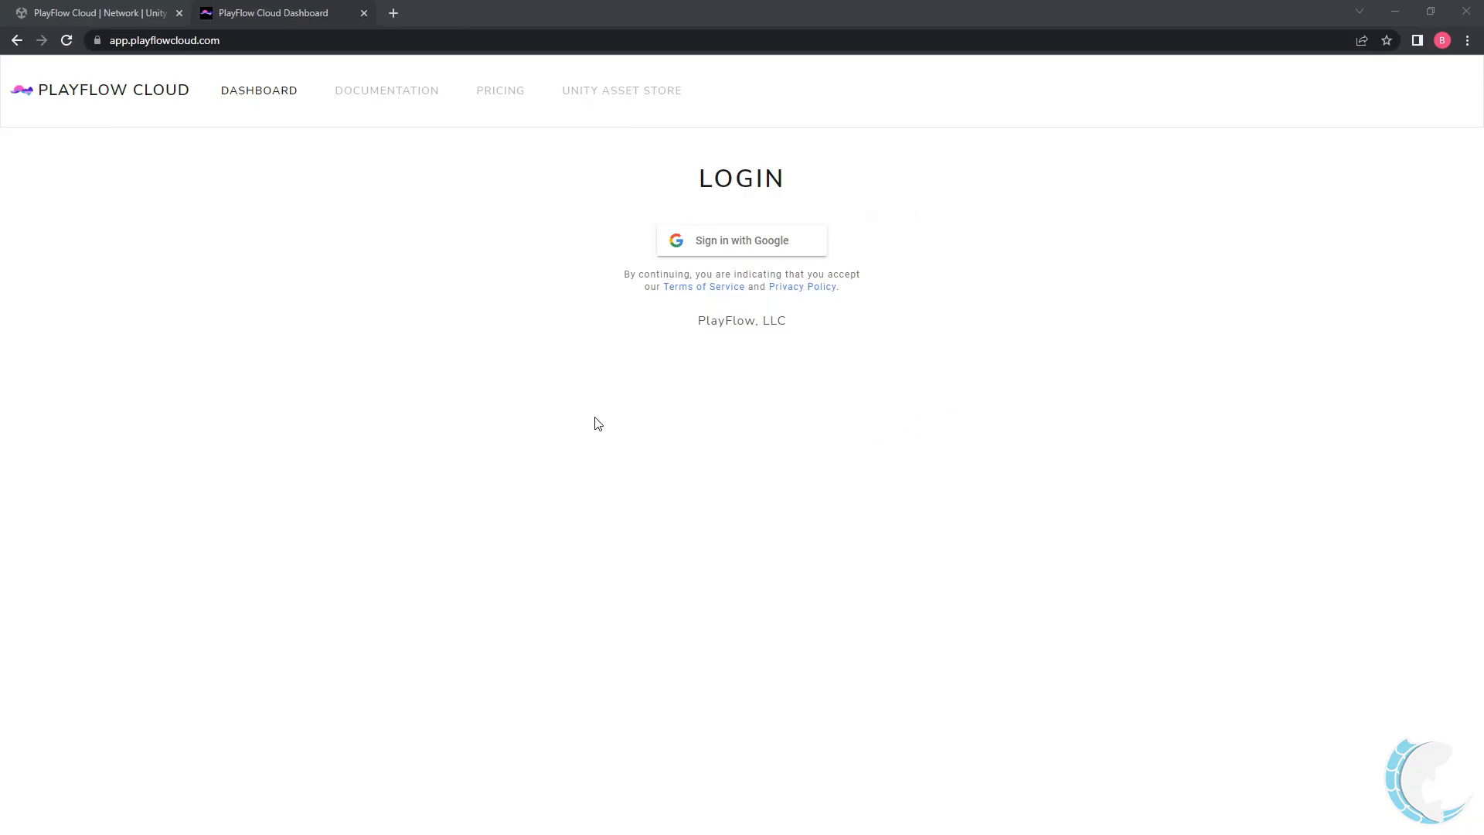
pyautogui.moveTo(776, 240)
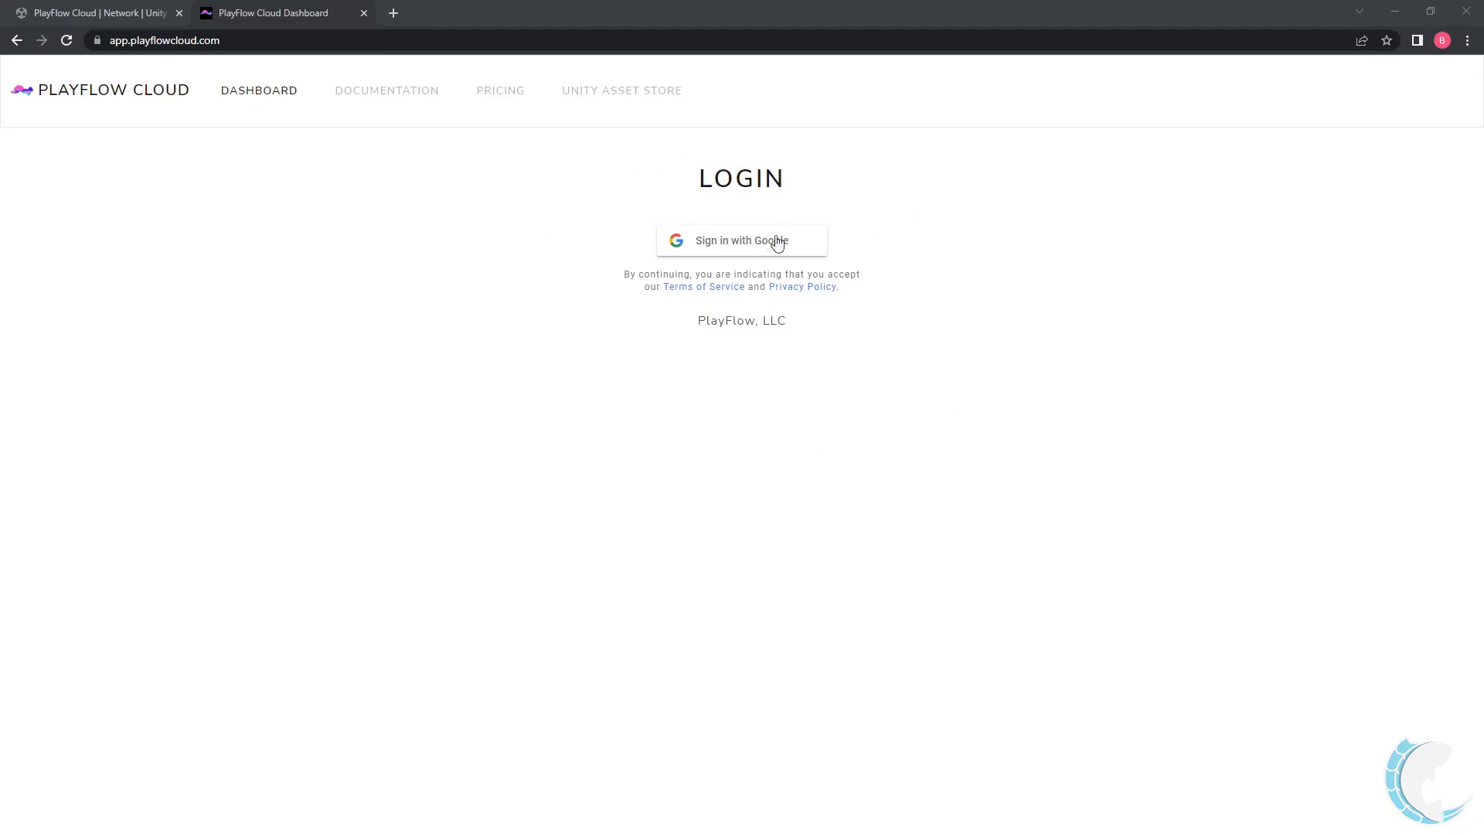
pyautogui.click(741, 240)
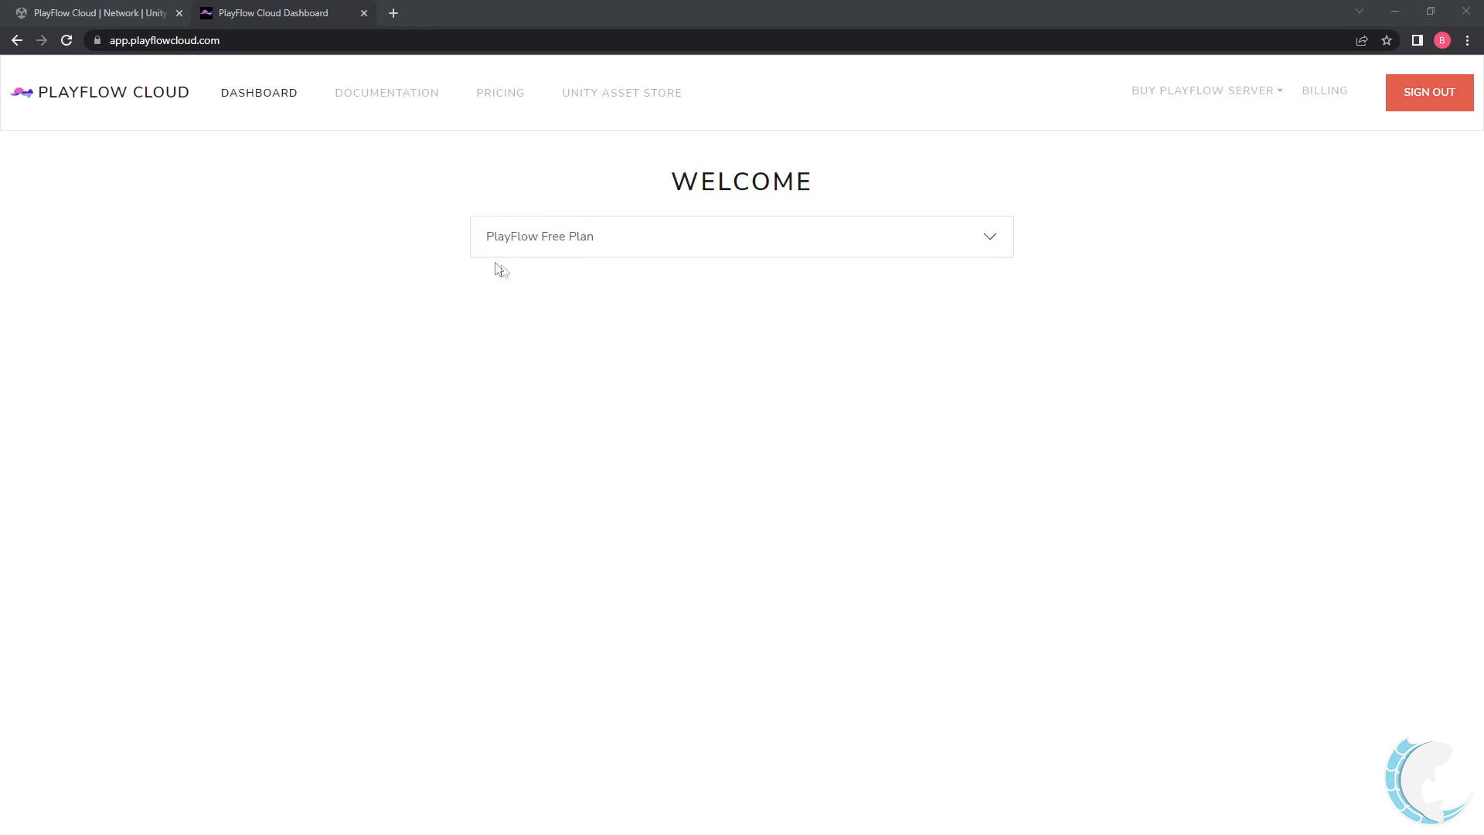
pyautogui.moveTo(557, 247)
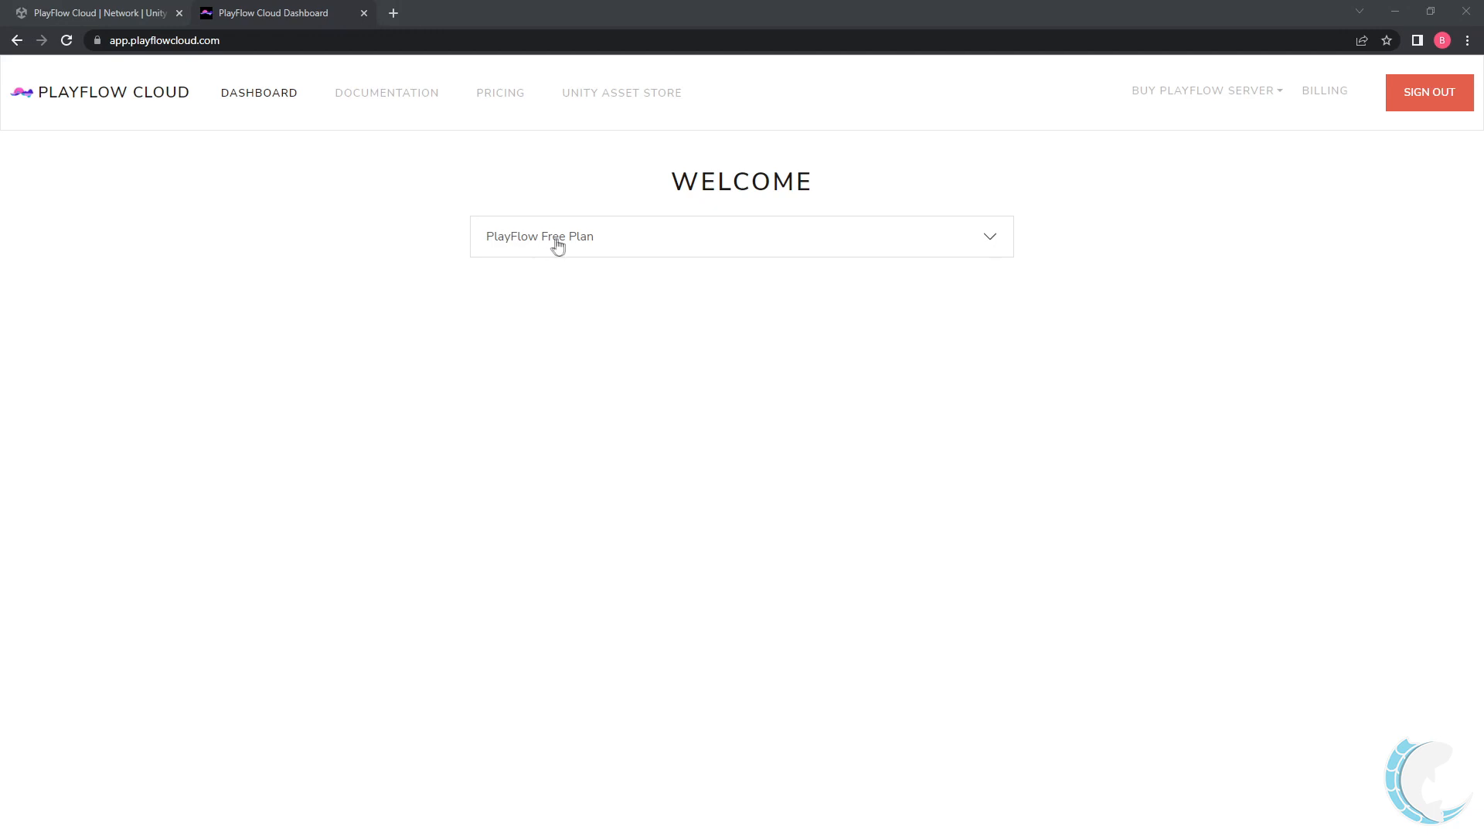
pyautogui.moveTo(598, 242)
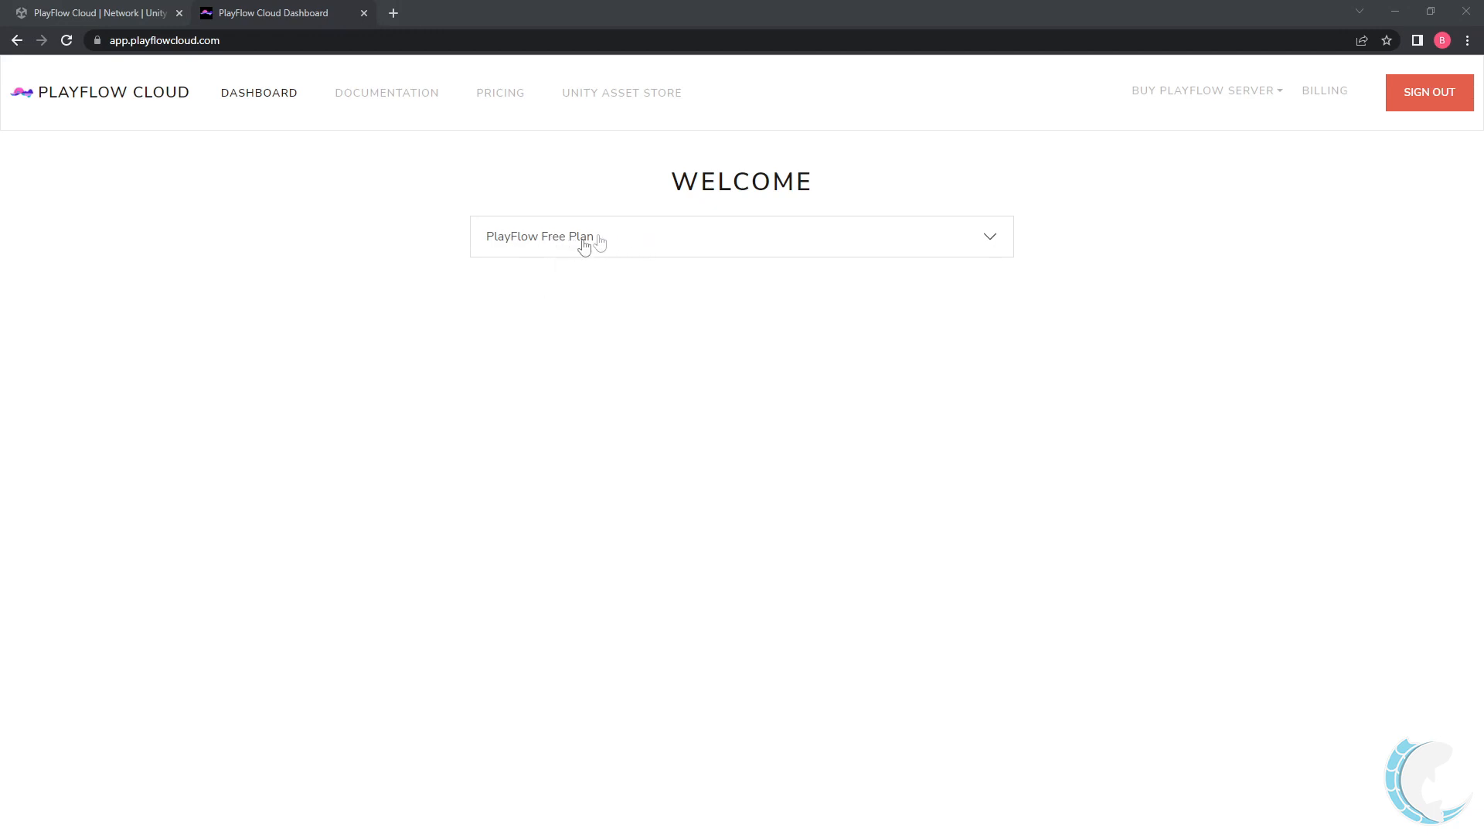
# Expand the PlayFlow Free Plan panel and select the server port 22724
pyautogui.click(741, 236)
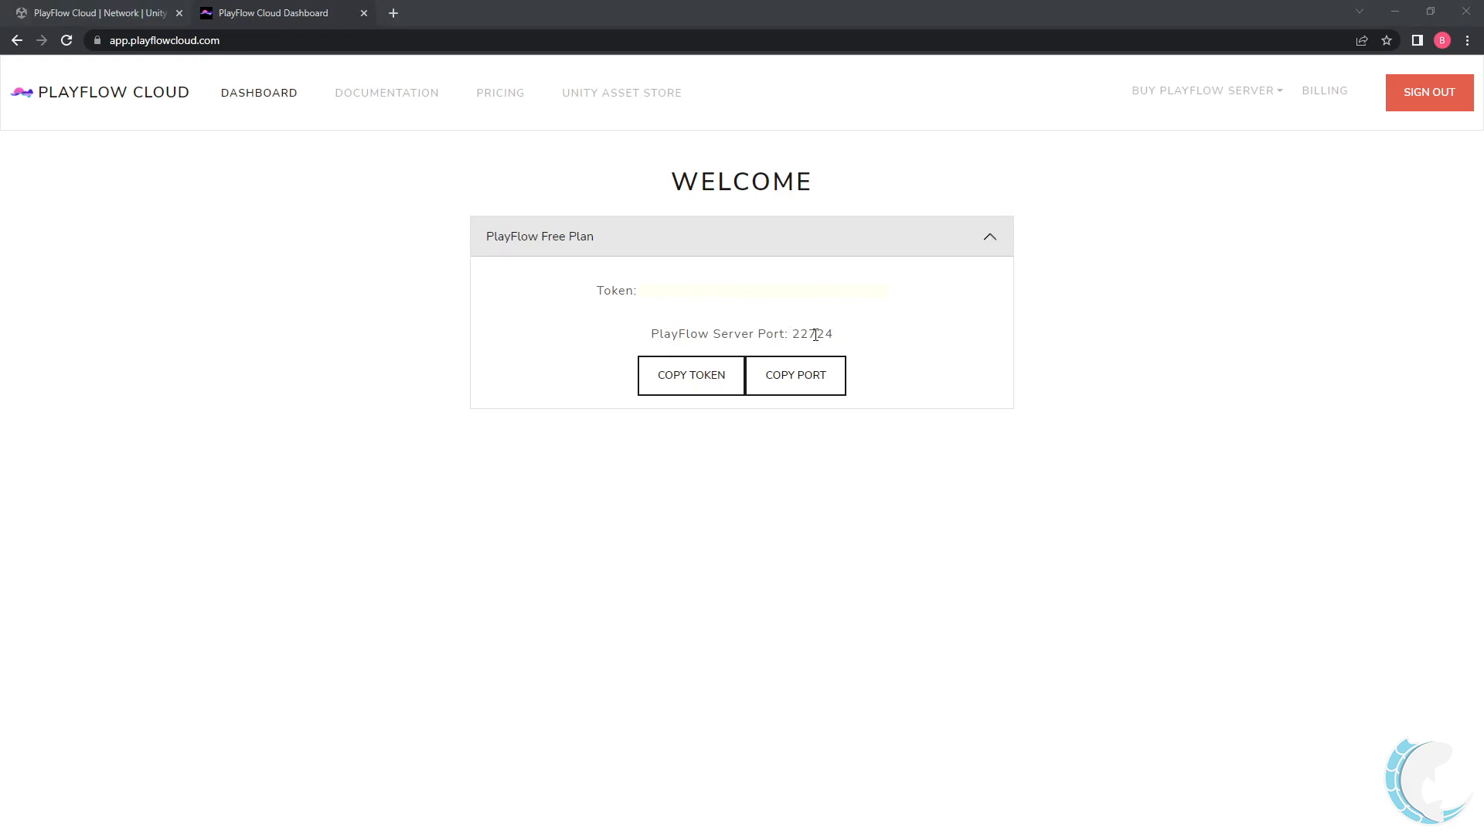
pyautogui.doubleClick(811, 334)
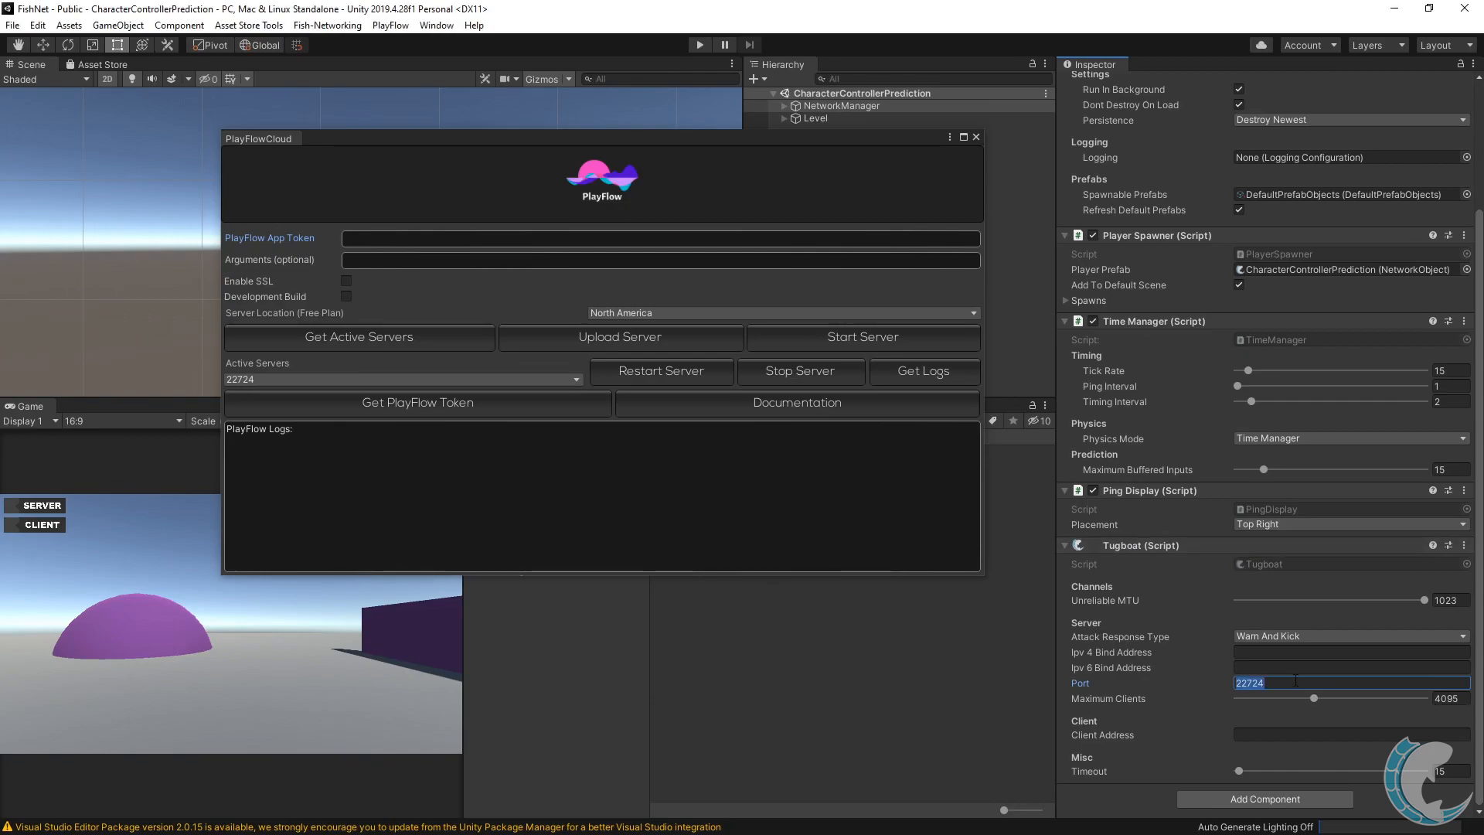
# Focus the PlayFlow App Token field to paste the copied token
pyautogui.click(659, 238)
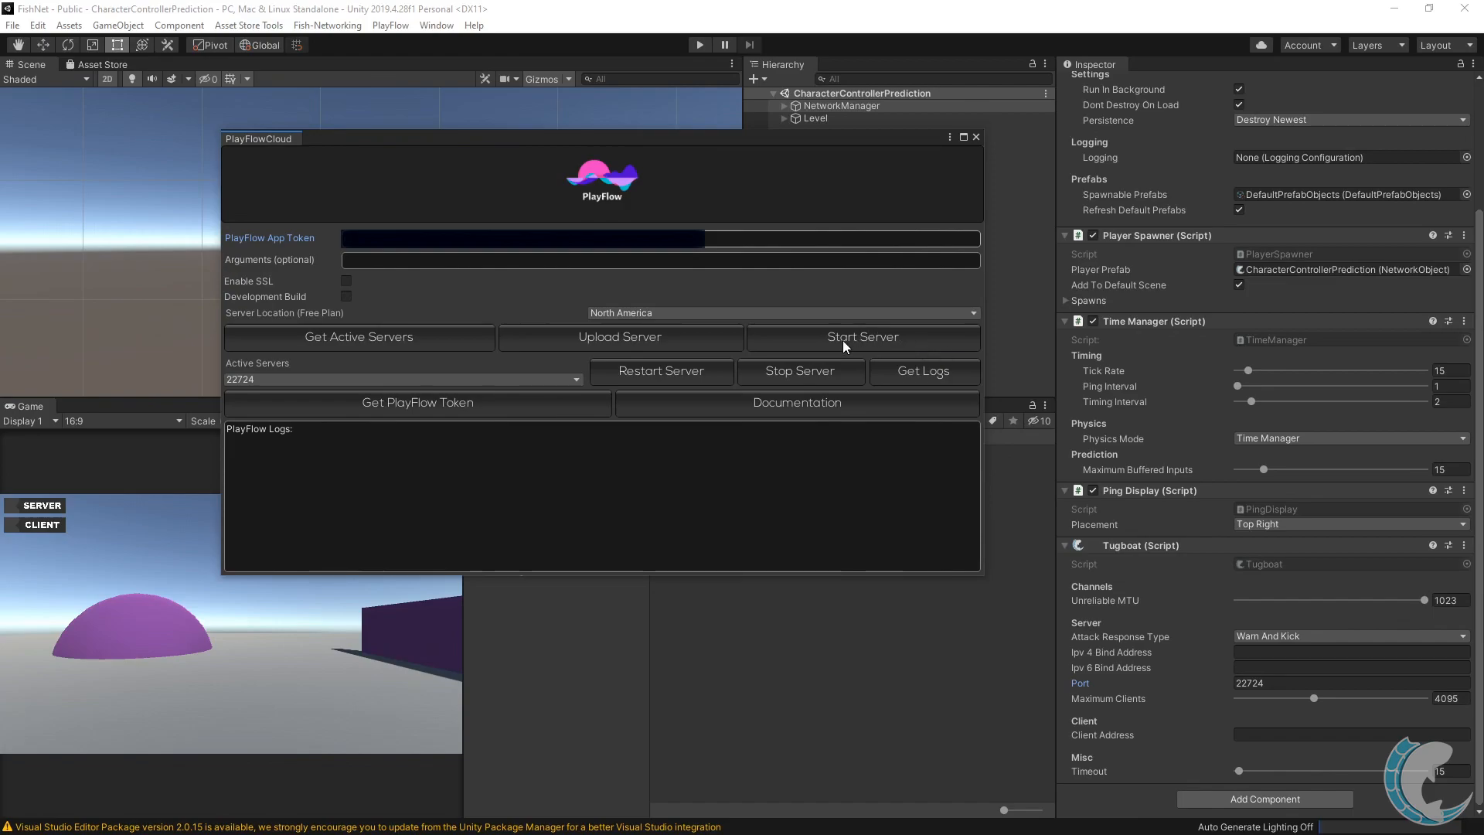
pyautogui.moveTo(589, 331)
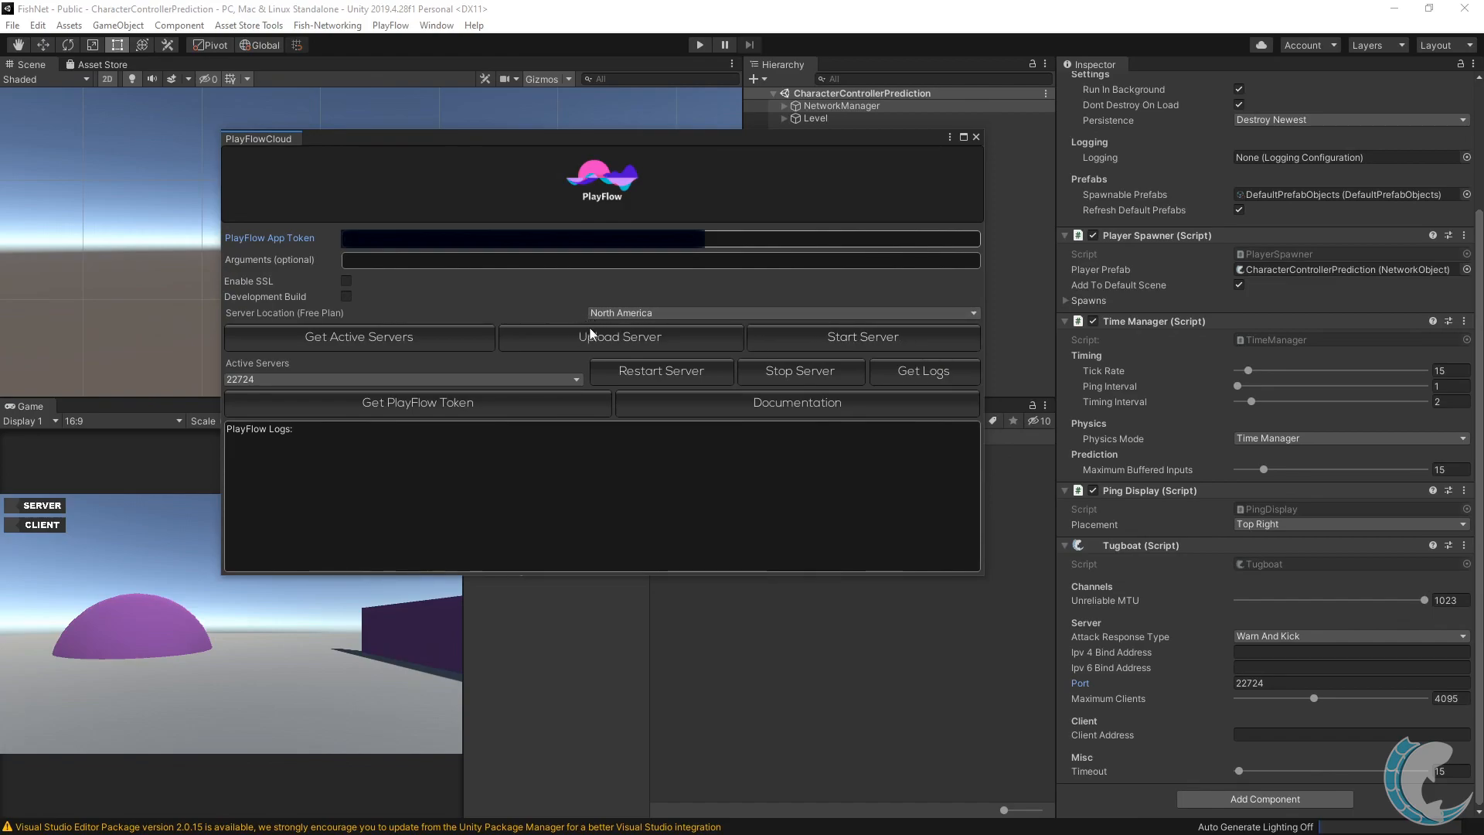
pyautogui.moveTo(616, 312)
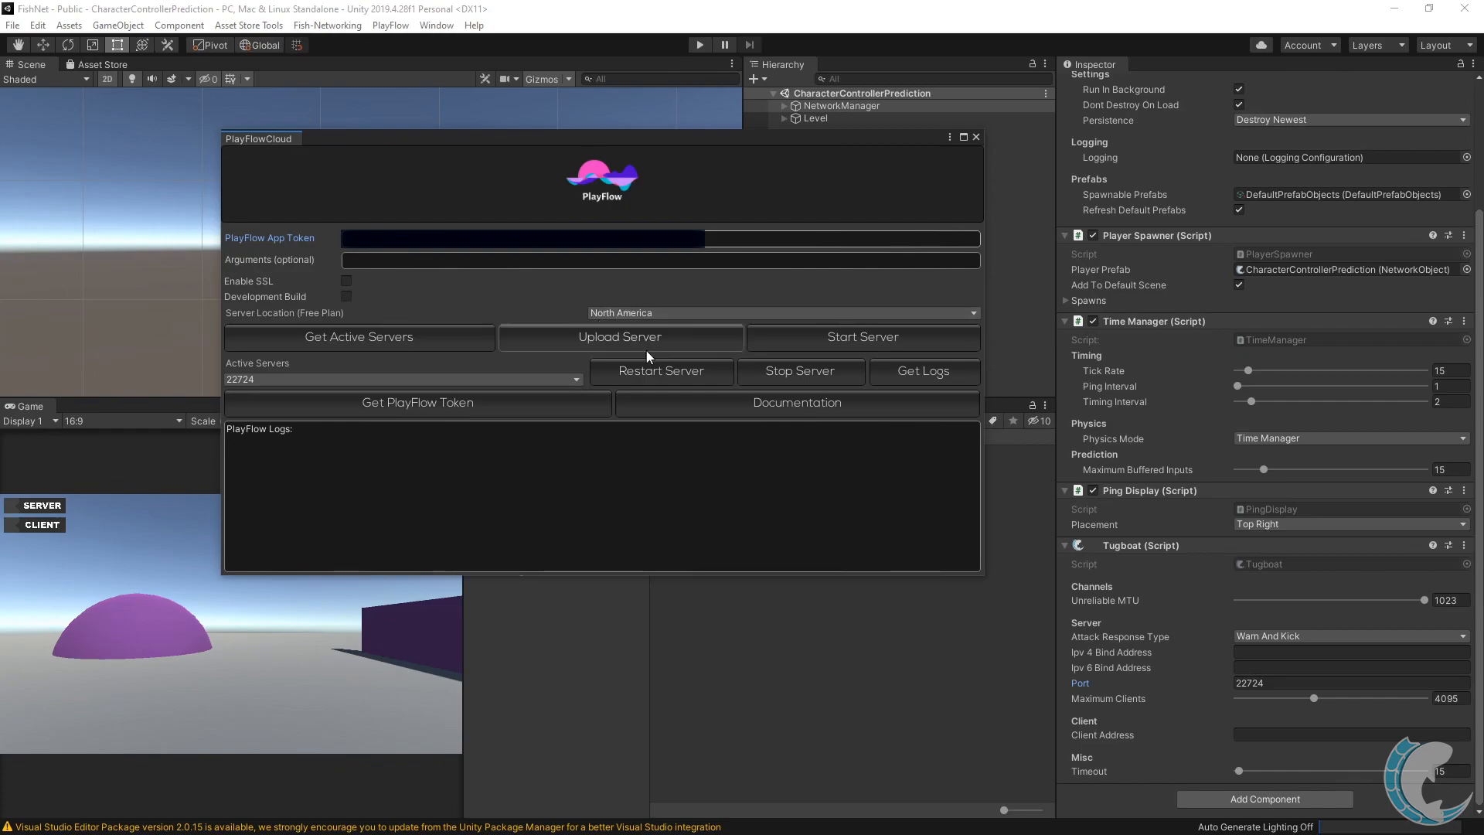
pyautogui.moveTo(568, 349)
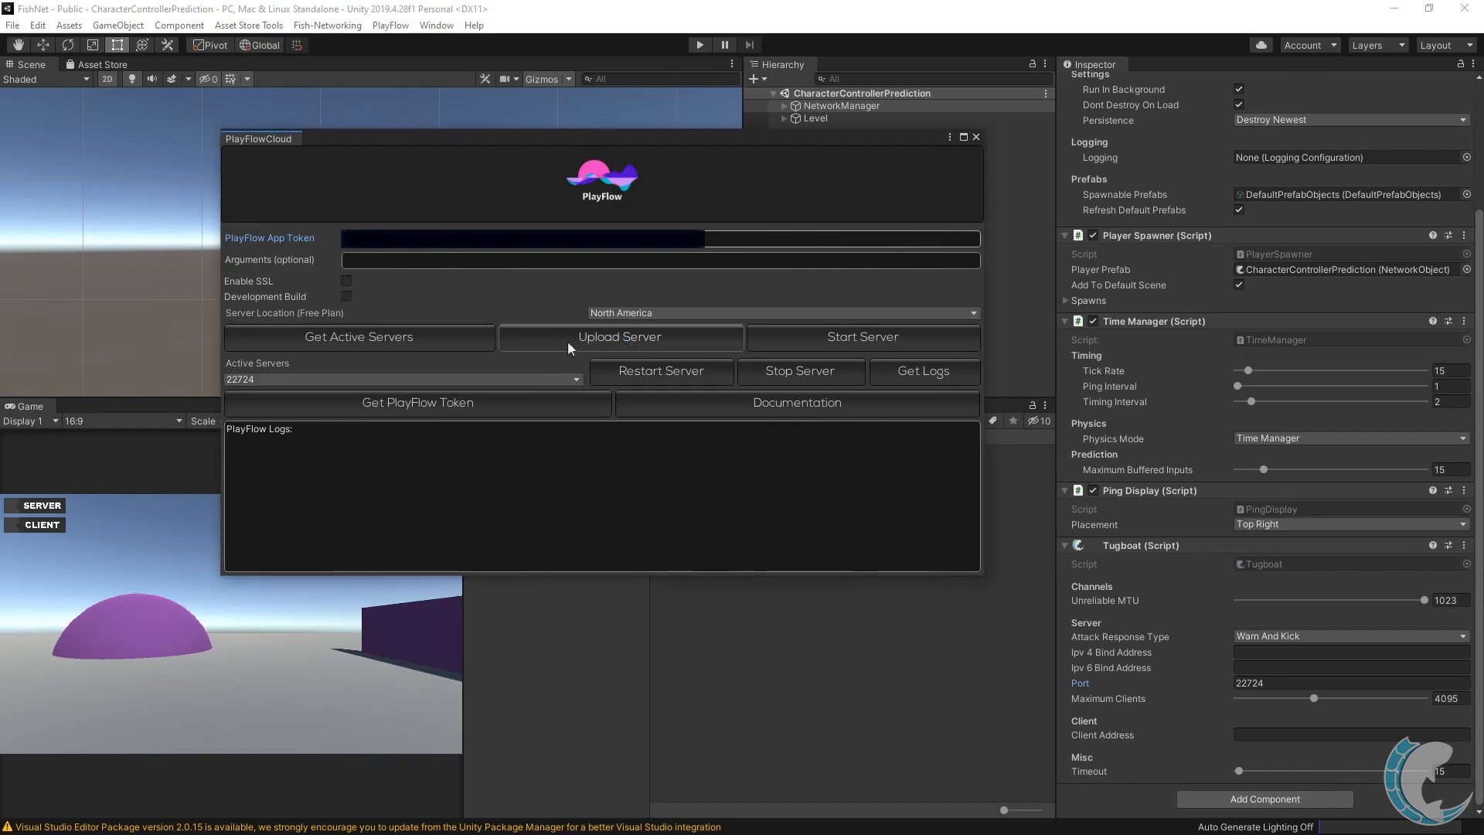
# Start uploading the game server with Upload Server in the PlayFlowCloud window
pyautogui.click(620, 336)
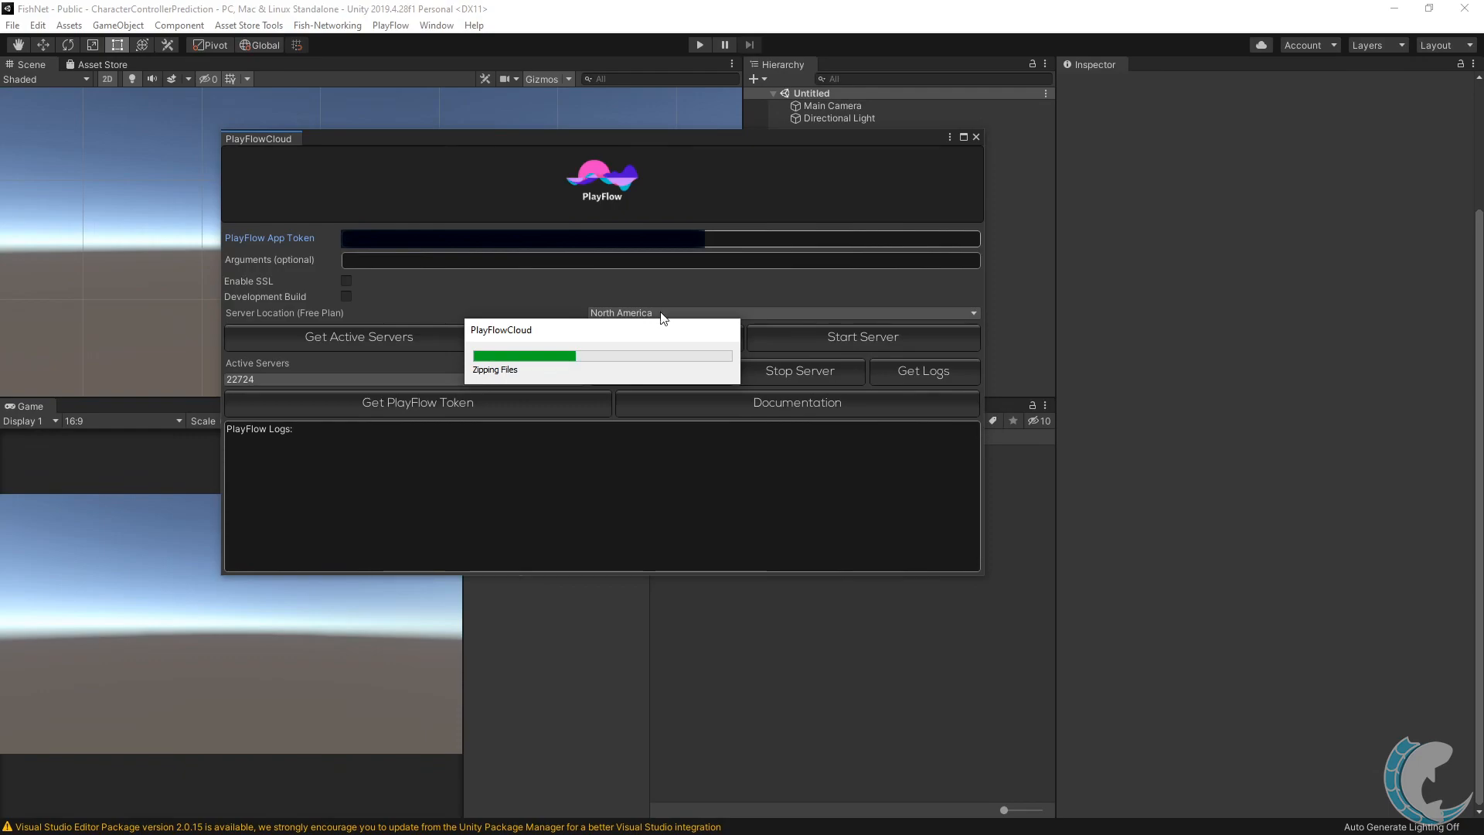
pyautogui.moveTo(467, 317)
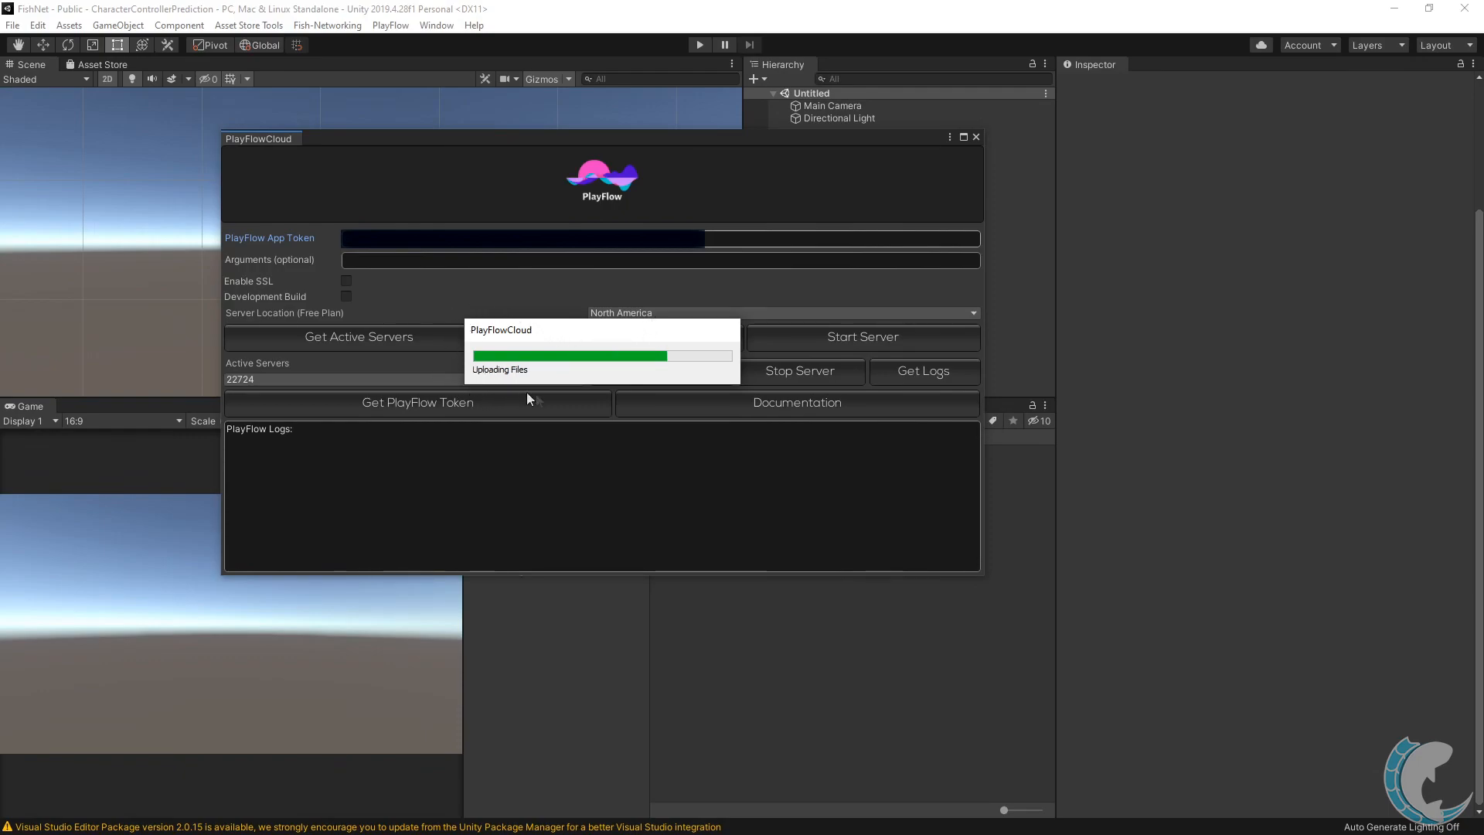
pyautogui.moveTo(593, 302)
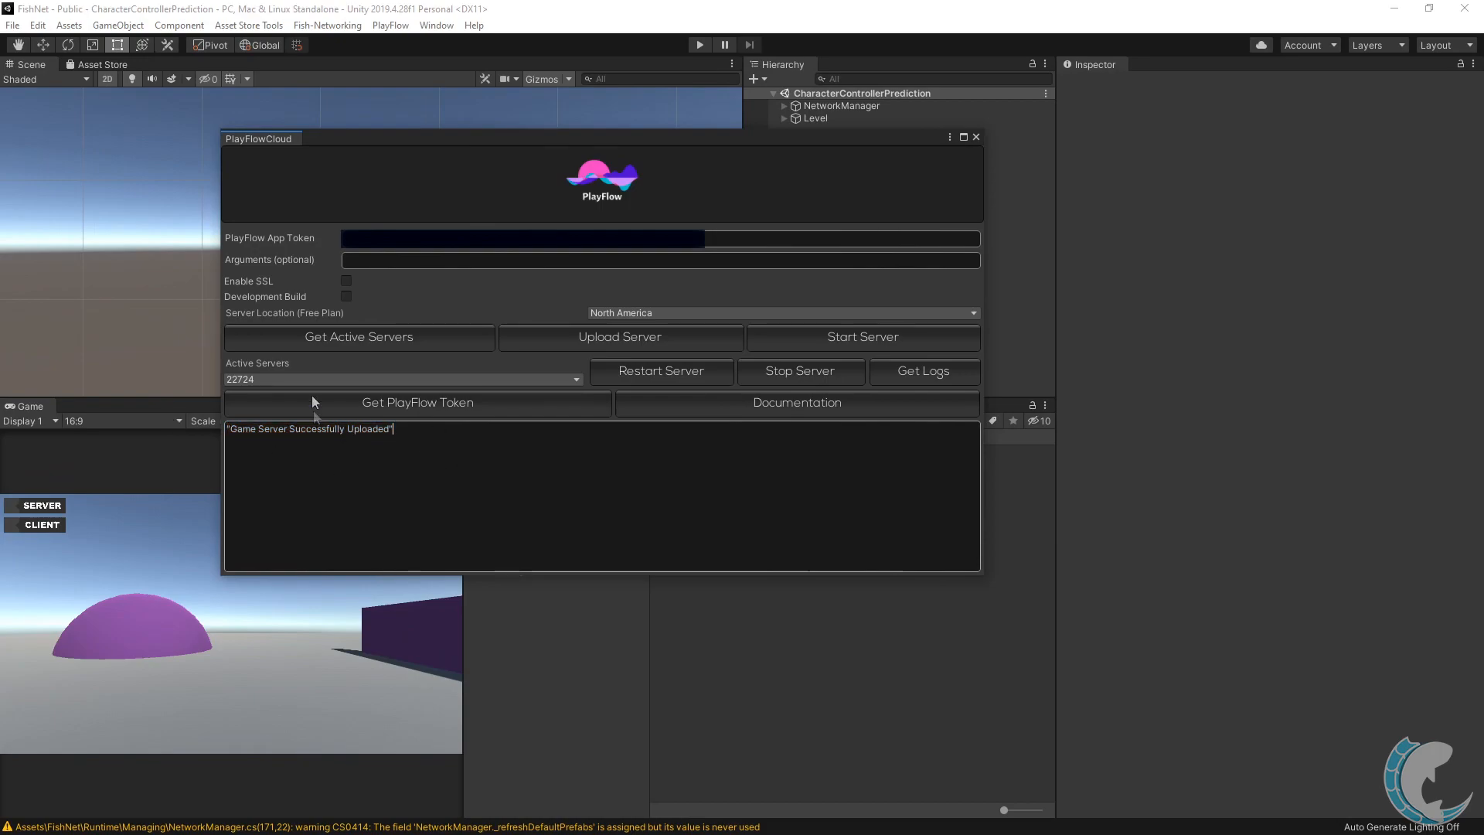
pyautogui.moveTo(266, 275)
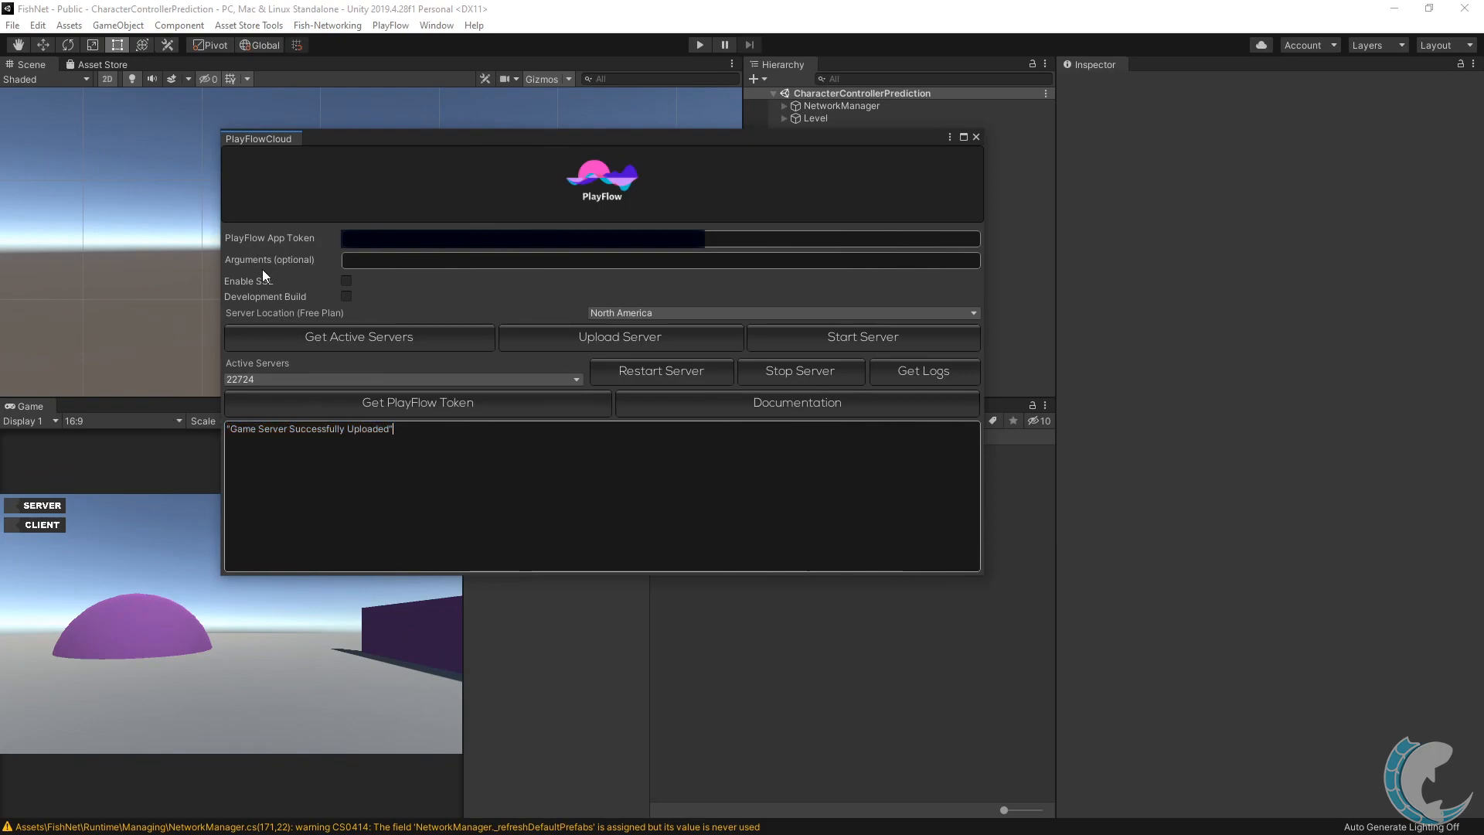
pyautogui.moveTo(477, 321)
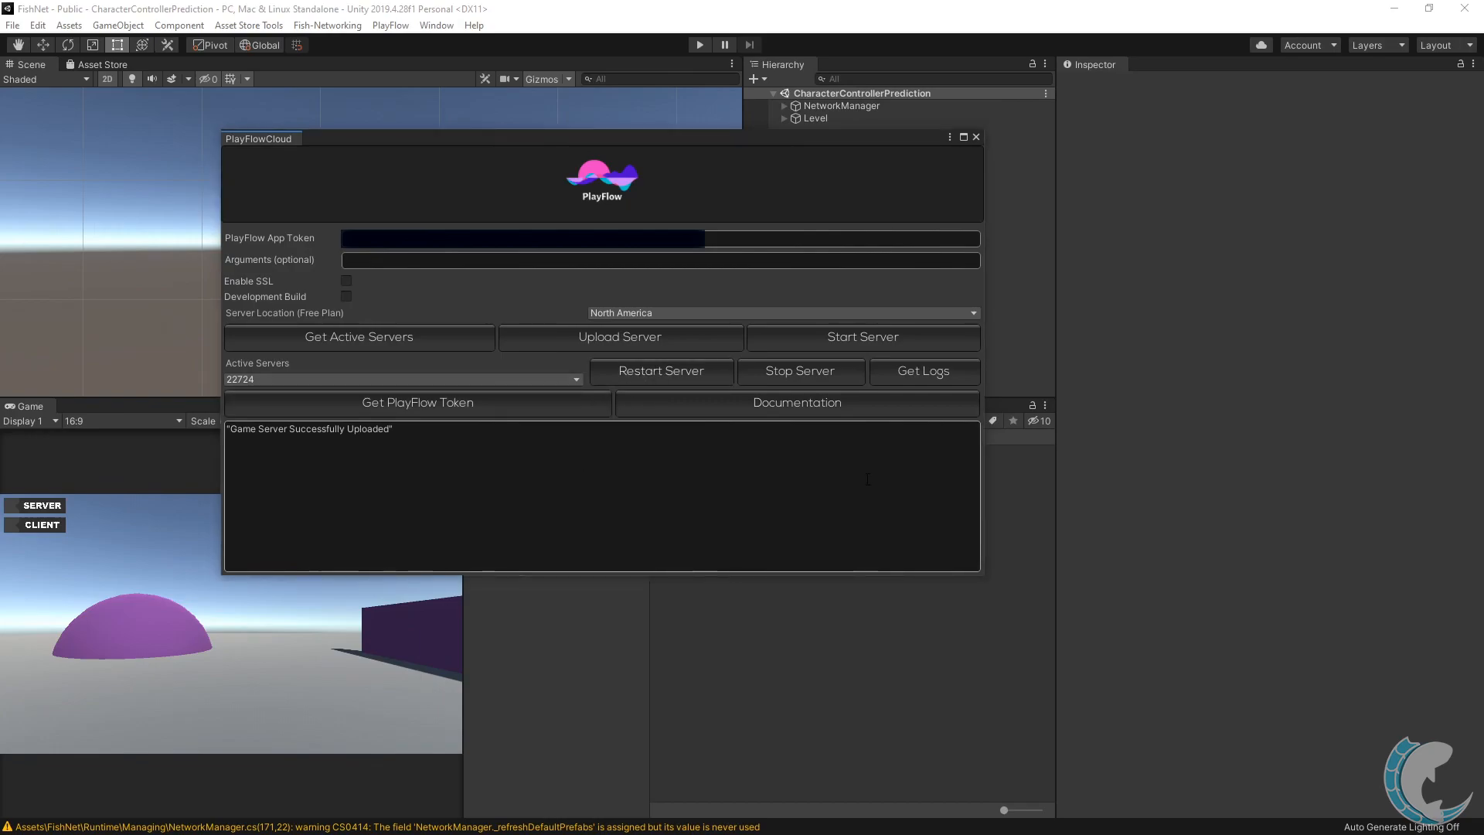
# Start the server and select the us-east.cloud.playflow.app server URL in the logs
pyautogui.click(861, 337)
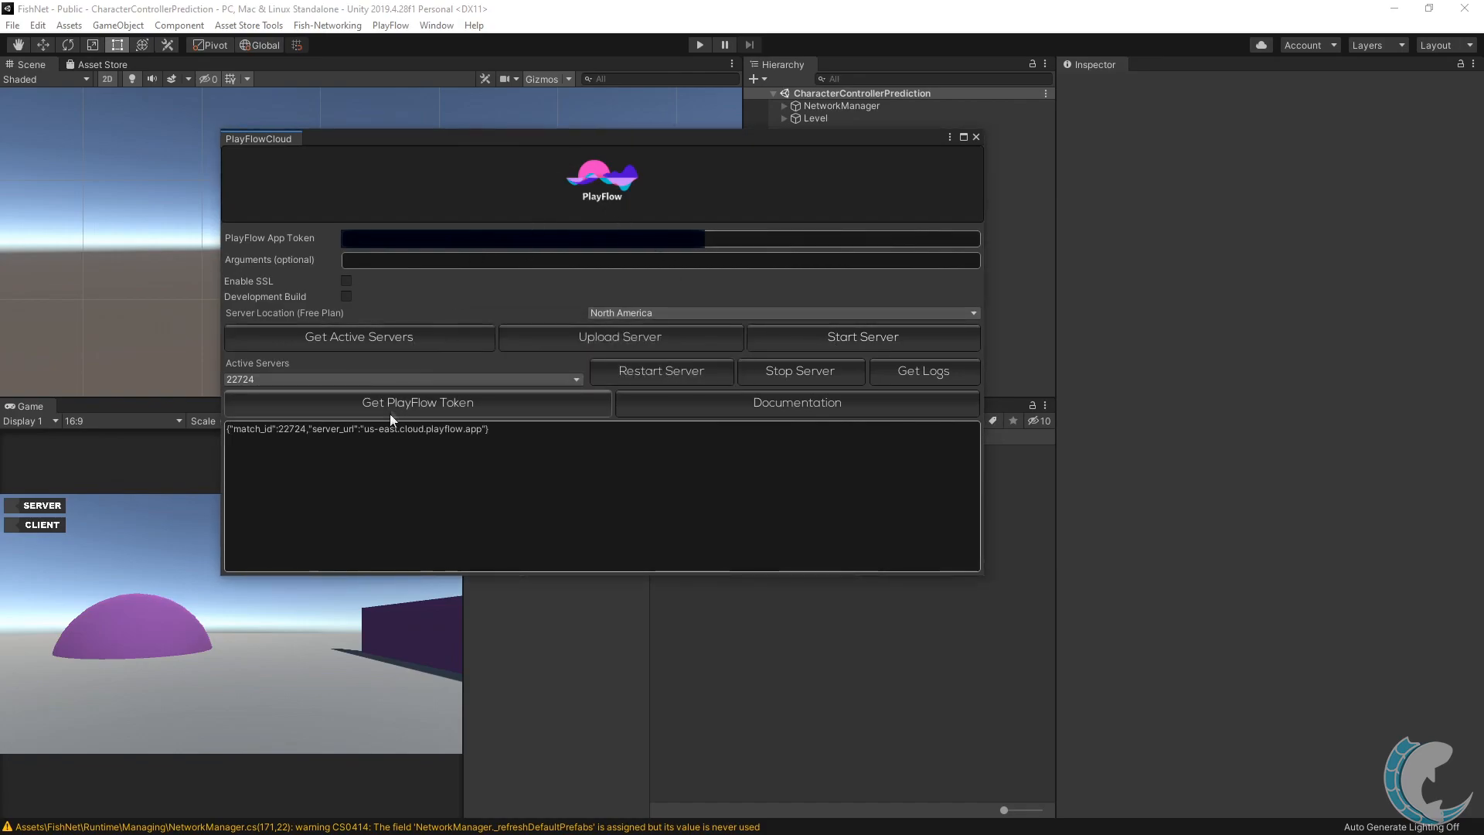
pyautogui.doubleClick(395, 429)
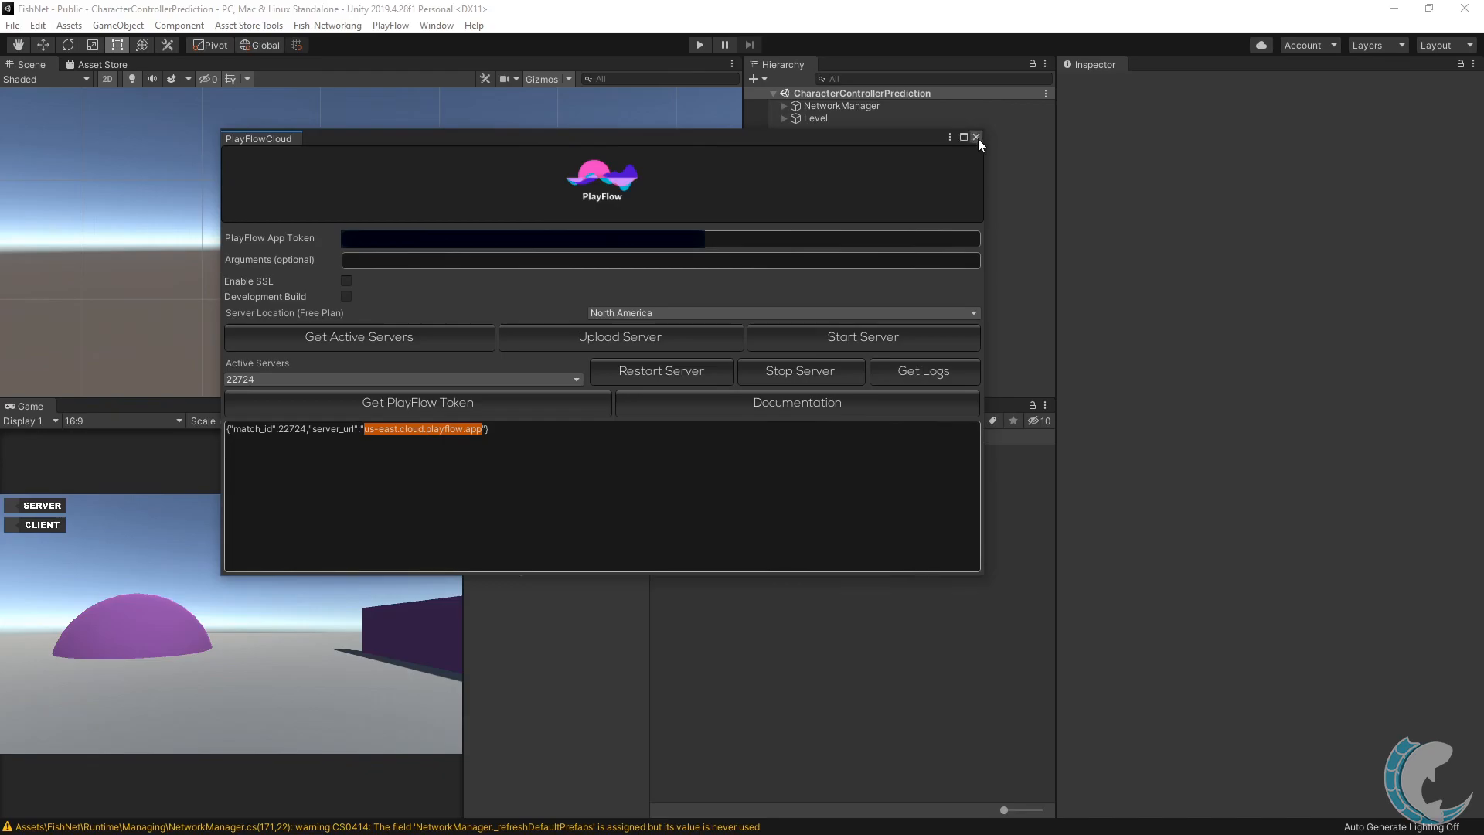
# Close PlayFlowCloud and enter us-east.cloud.playflow.app as NetworkManager's Tugboat Client Address
pyautogui.click(975, 137)
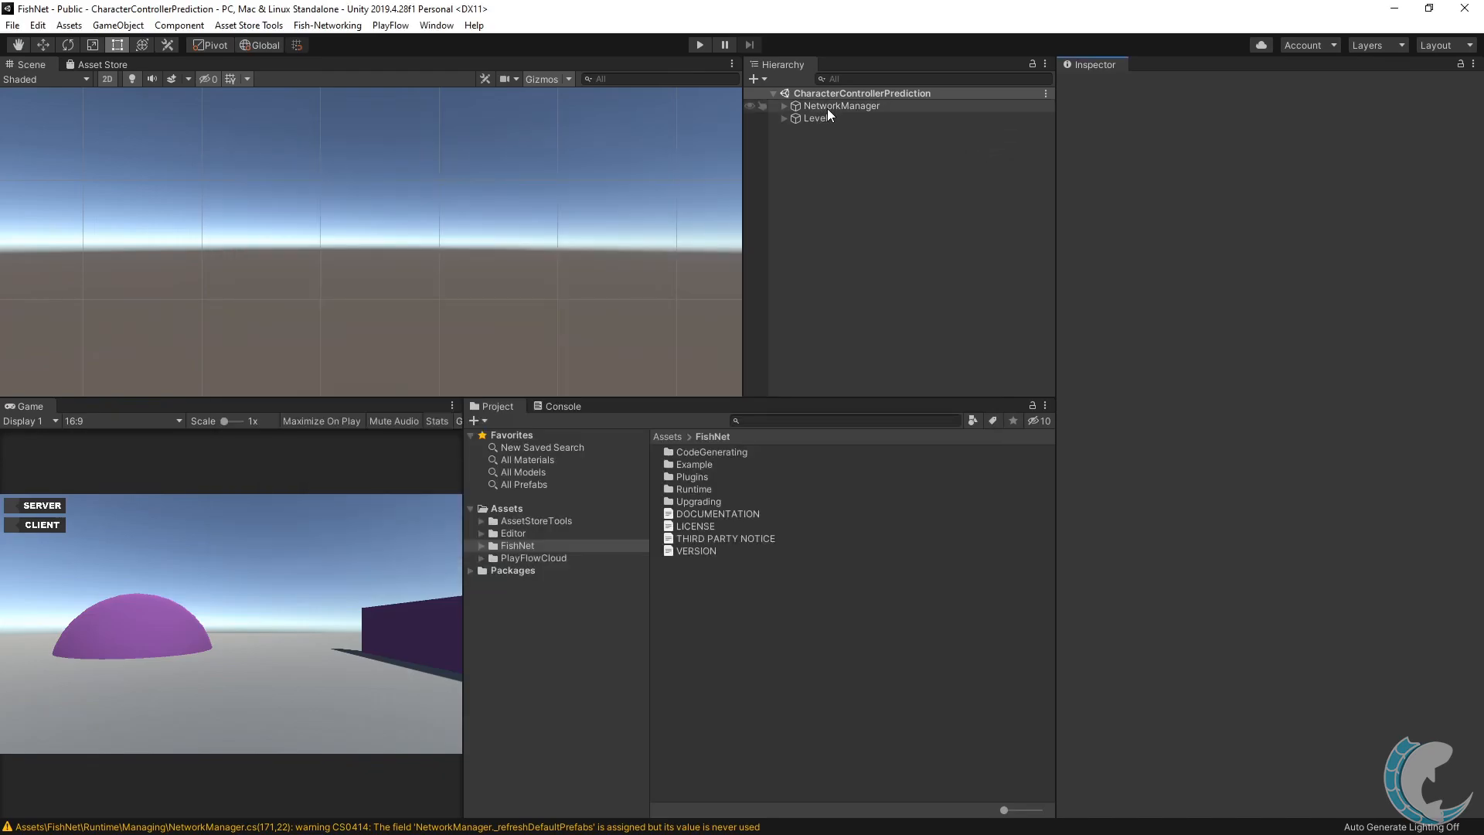
pyautogui.click(839, 105)
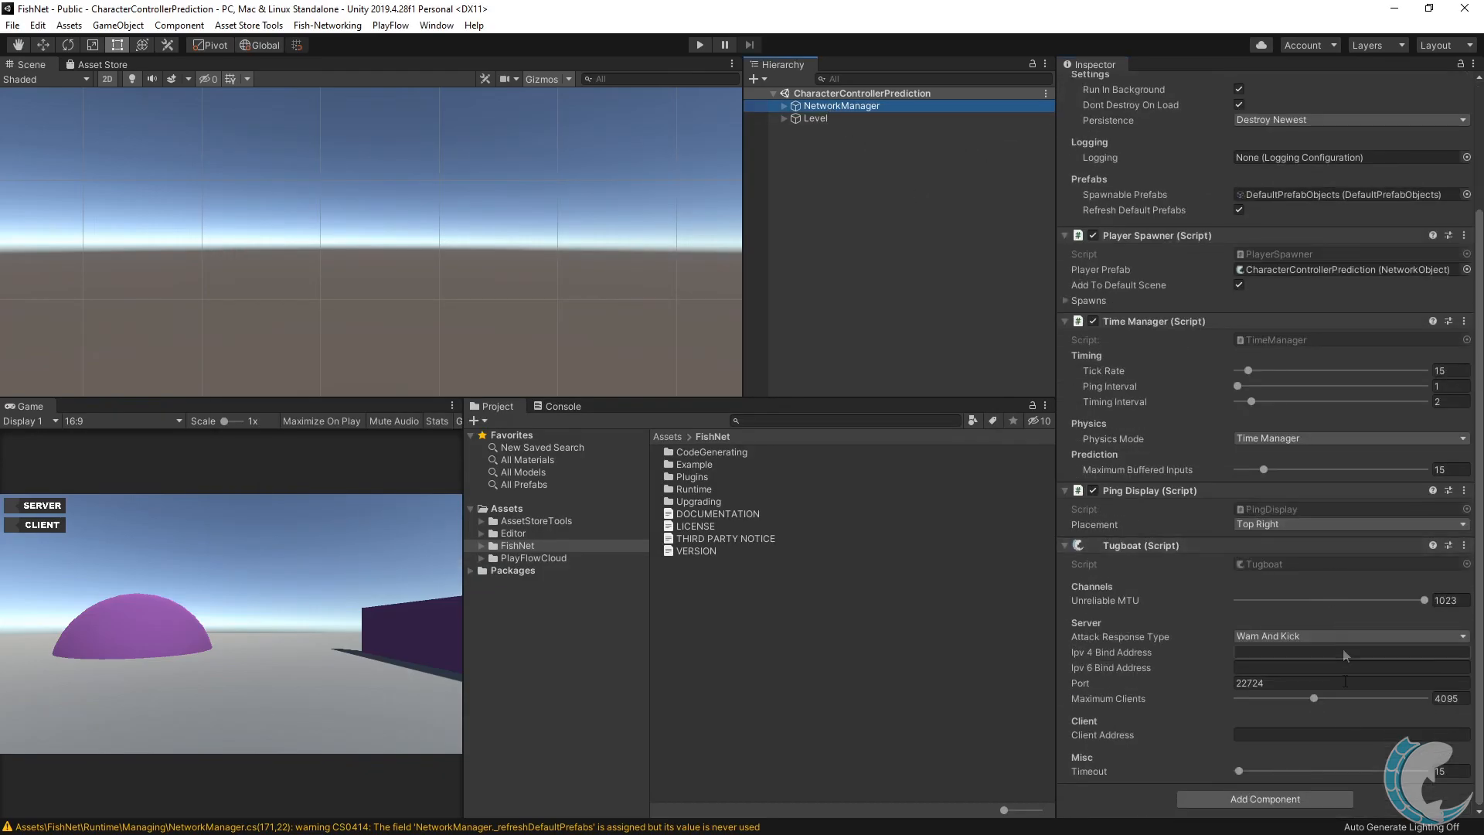
pyautogui.write('us-east.cloud.playflow.app')
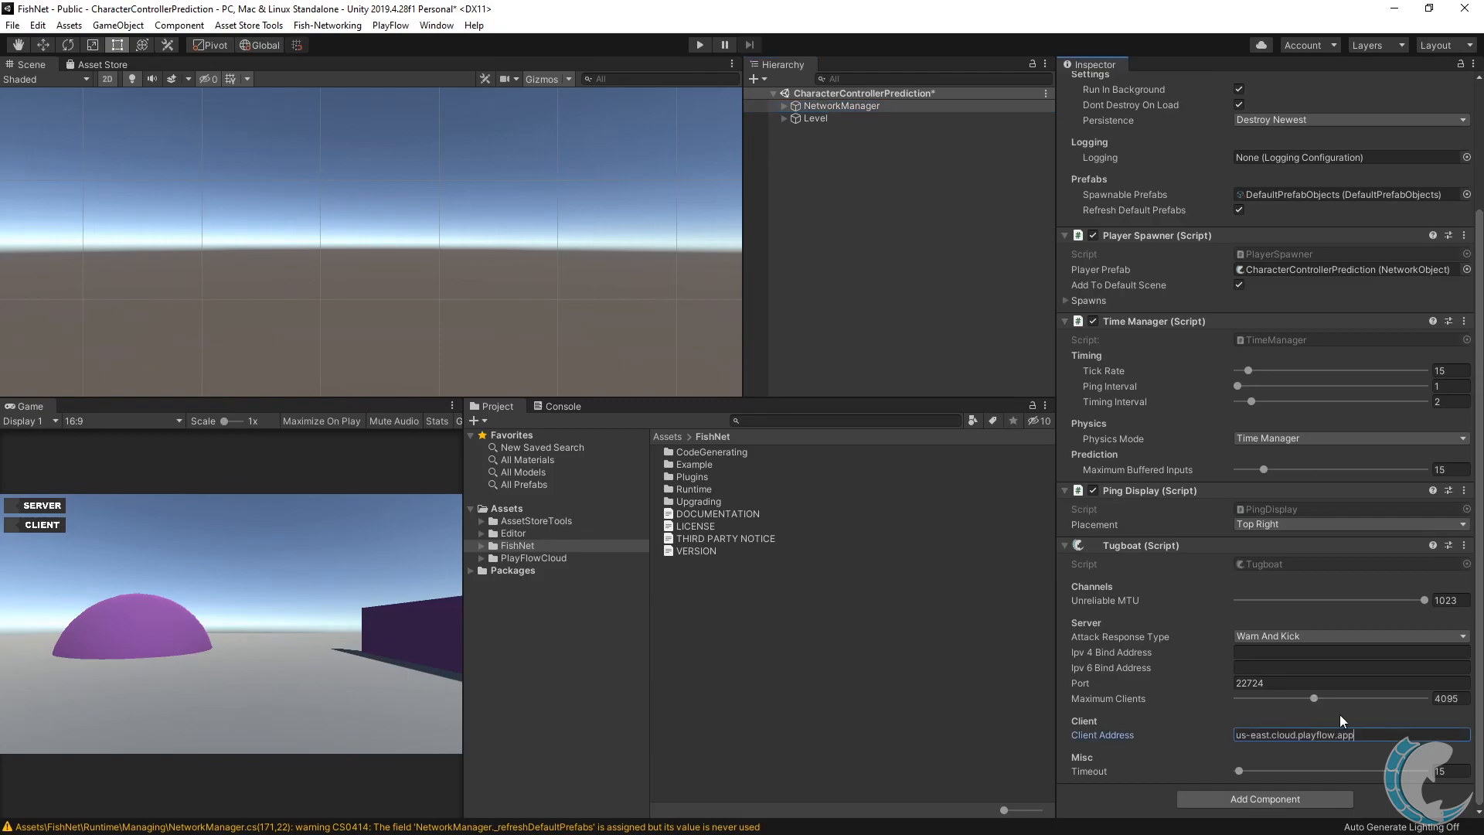